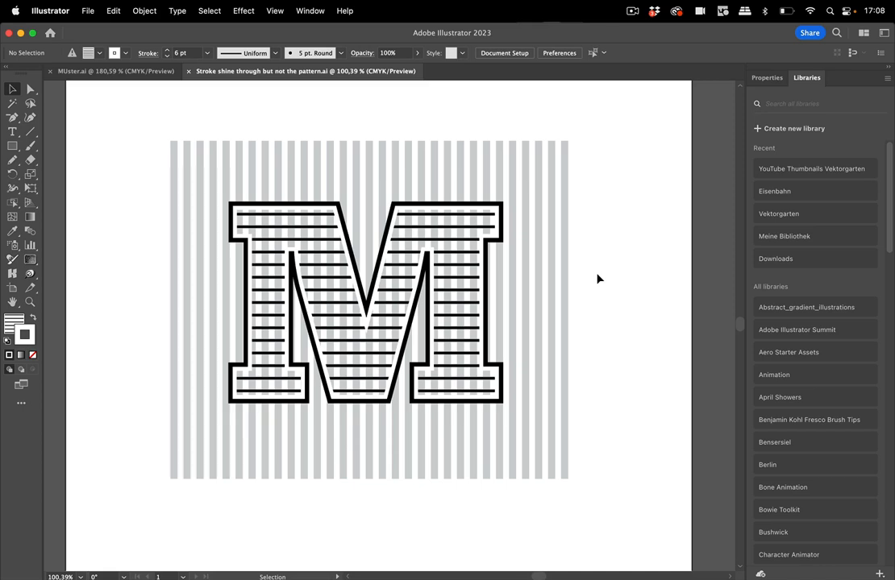
{"action": "mouse_move", "coordinate": [588, 272]}
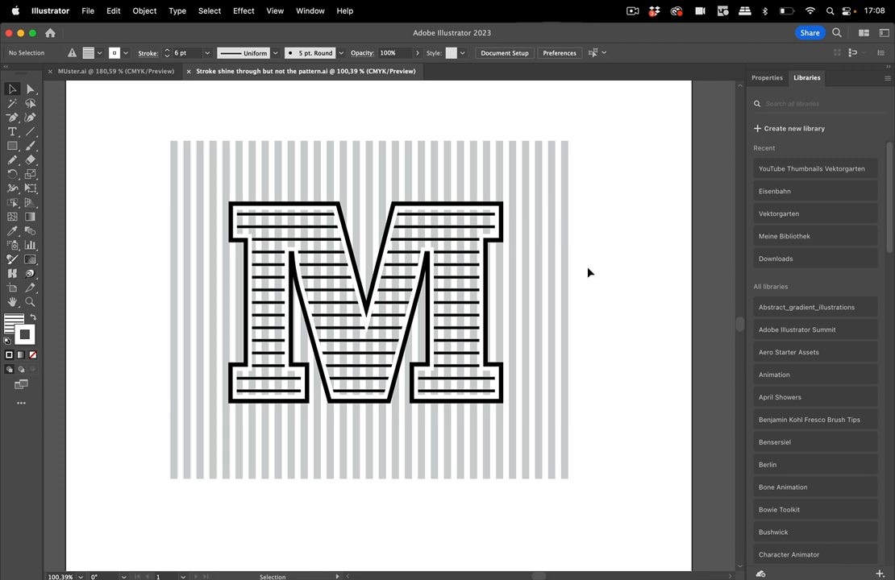
{"action": "mouse_move", "coordinate": [517, 219]}
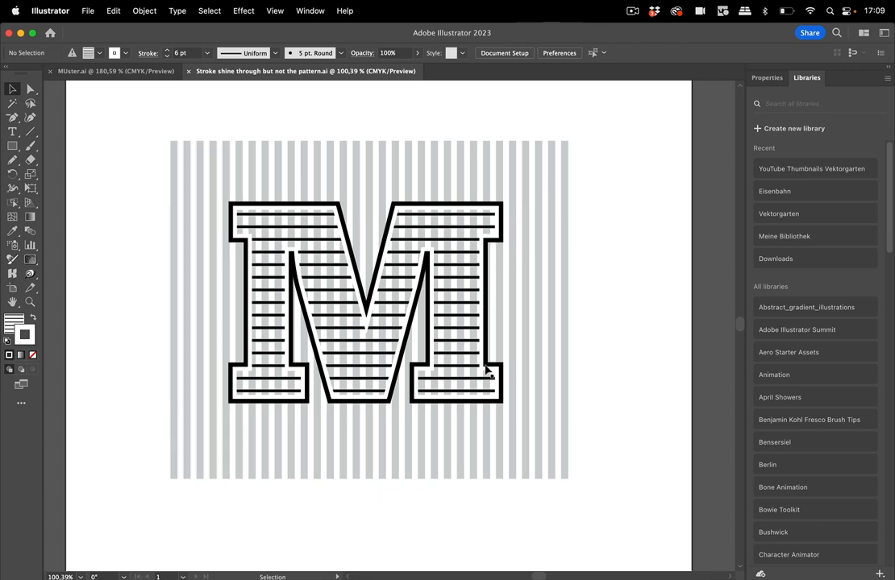
{"action": "mouse_move", "coordinate": [574, 221]}
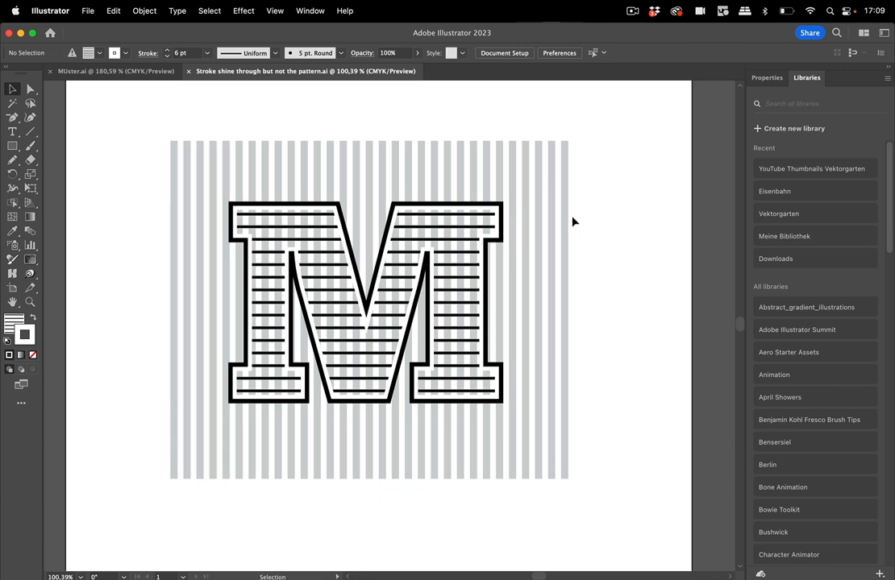
{"action": "mouse_move", "coordinate": [456, 329]}
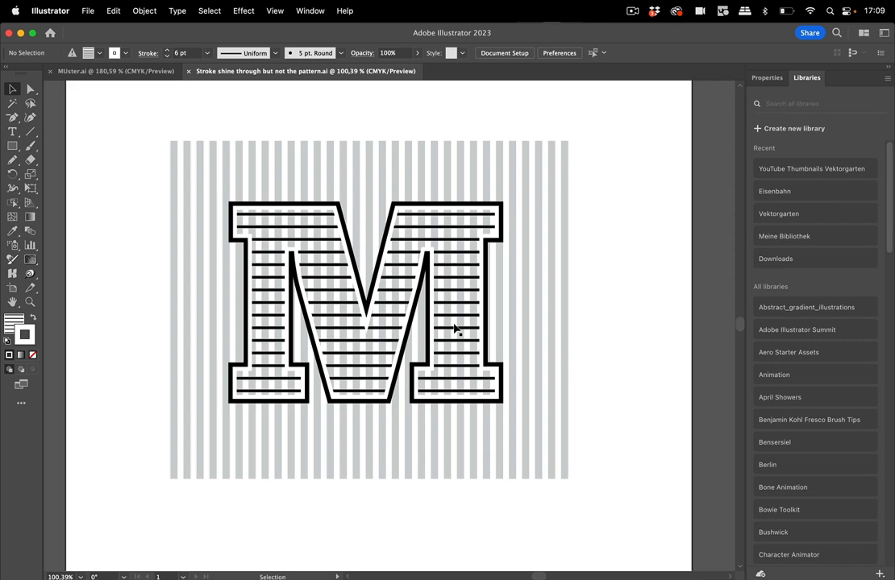
{"action": "mouse_move", "coordinate": [570, 261]}
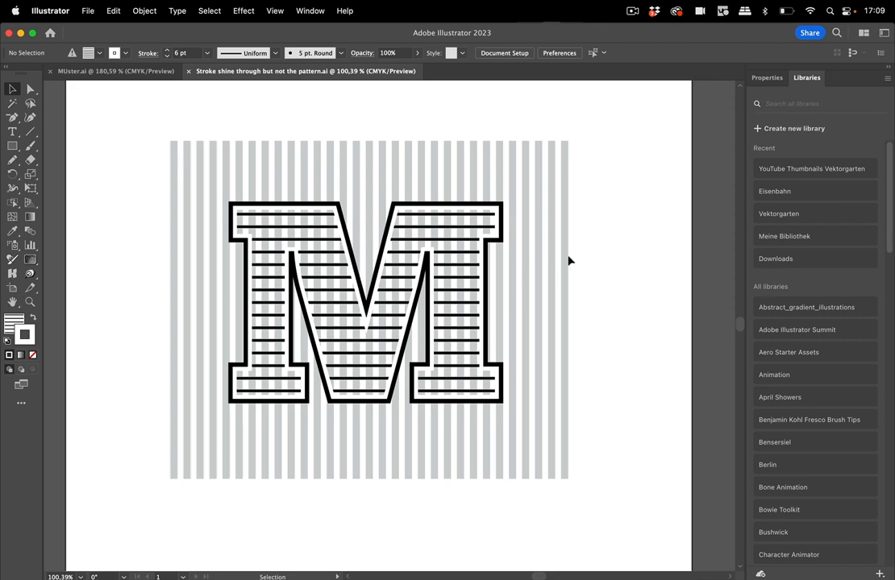
Scroll up to view the striped M artwork over the gray stripes.
{"action": "scroll", "scroll_direction": "up", "scroll_amount": 3}
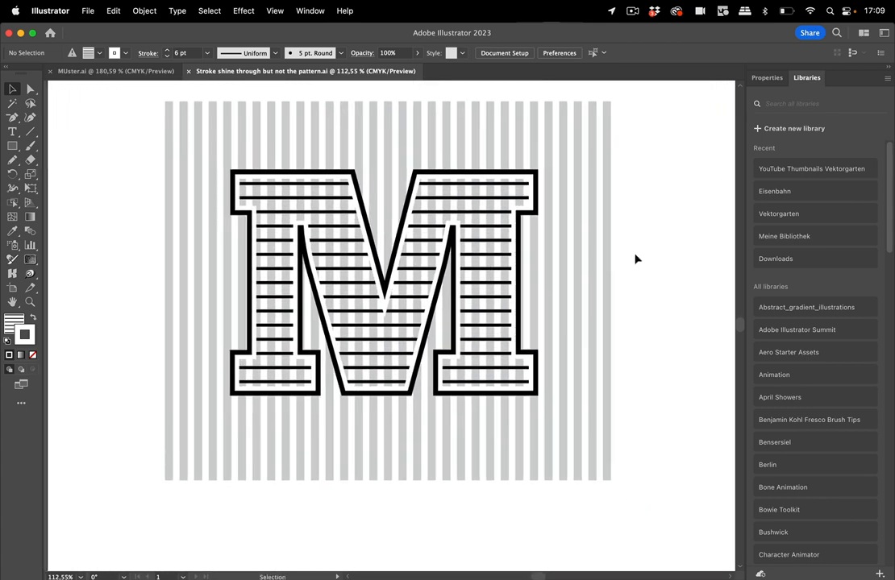
{"action": "mouse_move", "coordinate": [488, 234]}
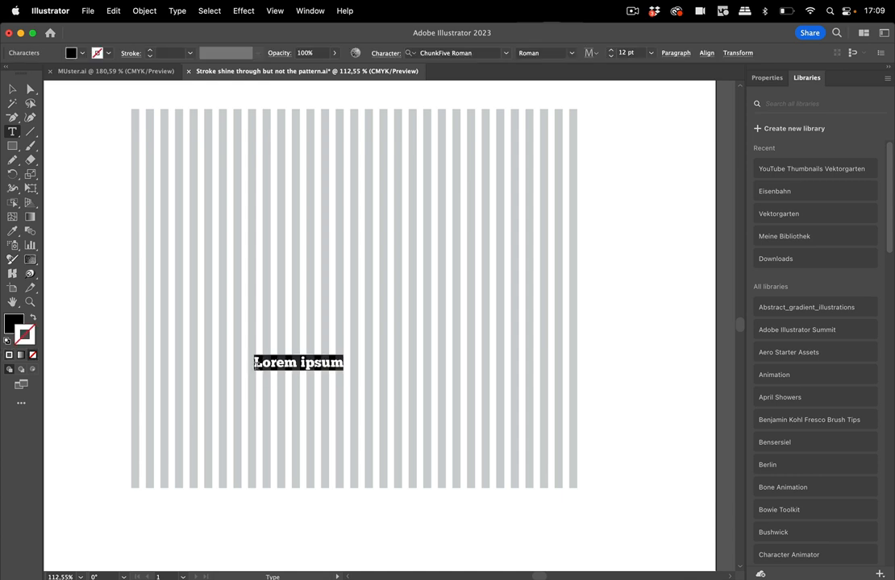
Type a 269 pt ChunkFive M, select it, and set its character fill to None.
{"action": "type", "text": "M"}
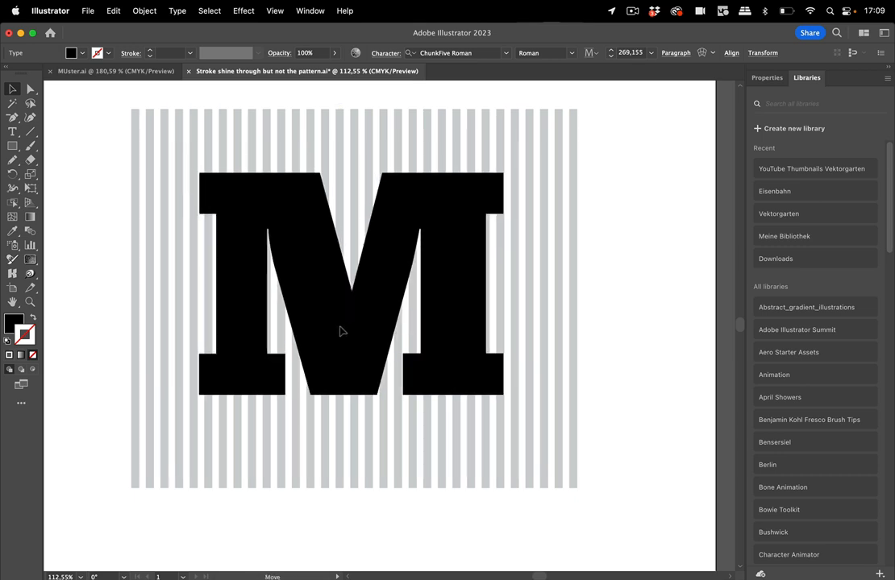
{"action": "left_click", "coordinate": [342, 330]}
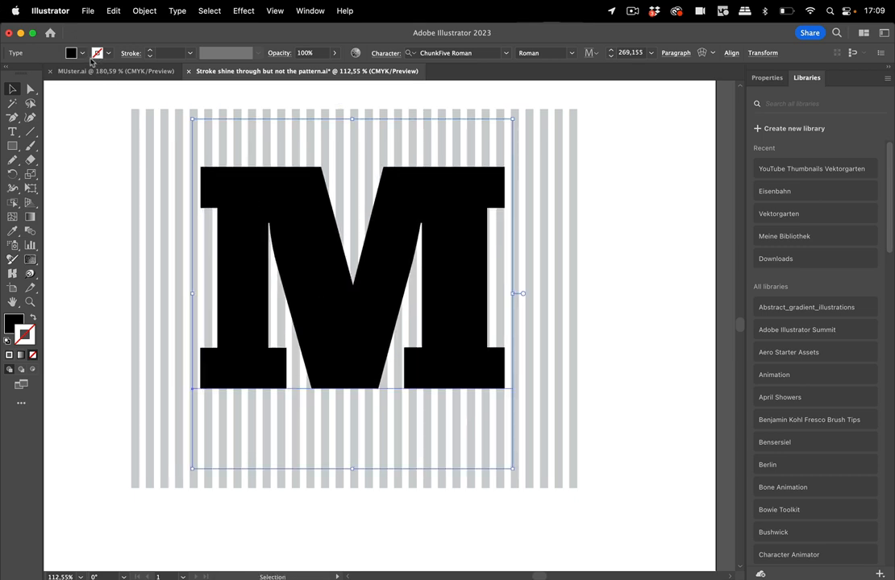
{"action": "left_click", "coordinate": [107, 54]}
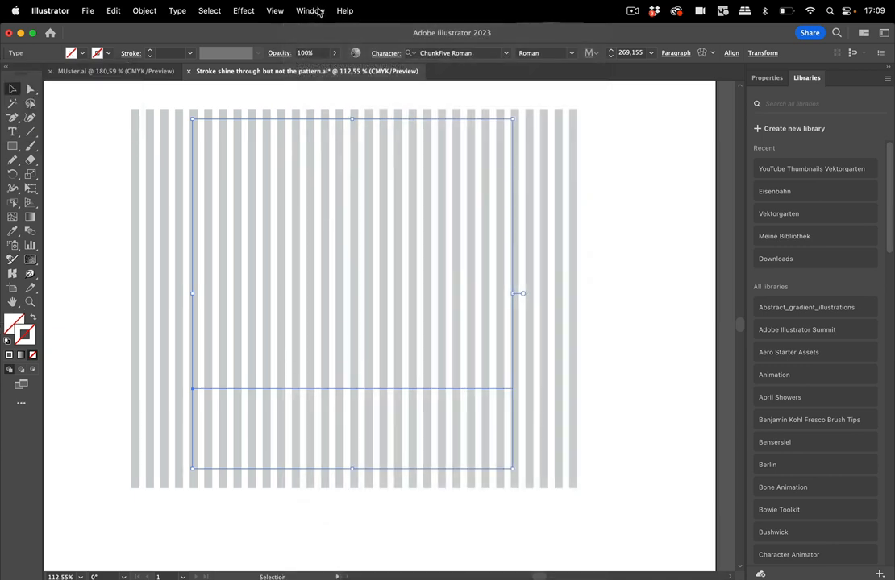
In Appearance, add a type-level fill using the black horizontal line pattern swatch.
{"action": "left_click", "coordinate": [311, 11]}
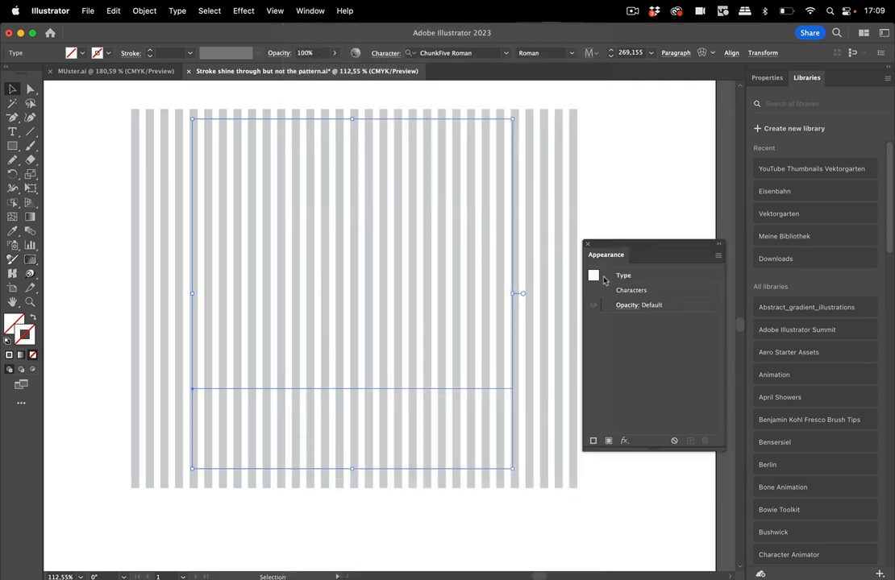
{"action": "left_click", "coordinate": [623, 274]}
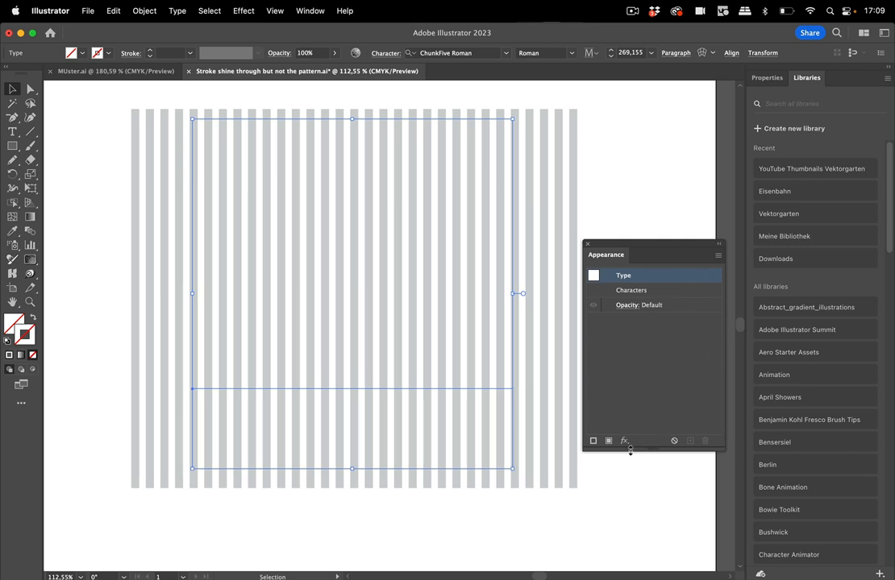
{"action": "mouse_move", "coordinate": [607, 441]}
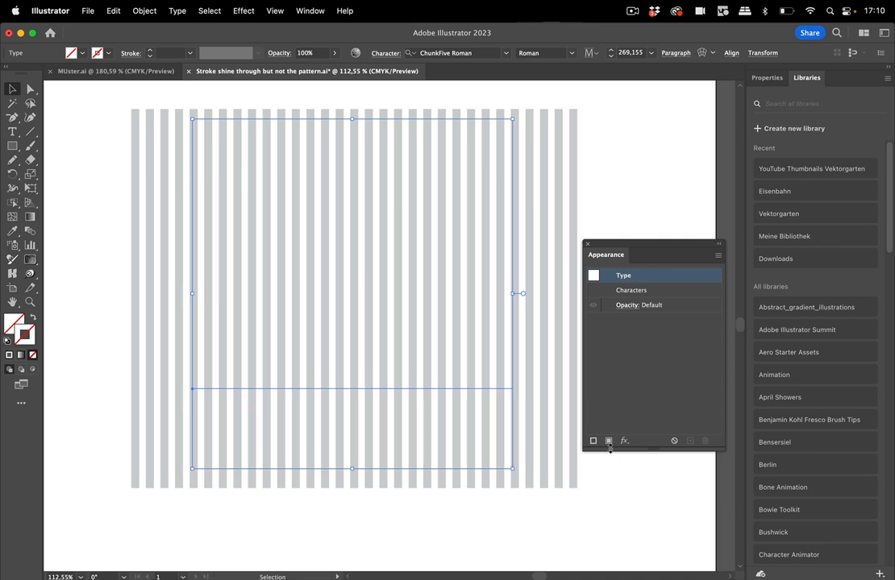
{"action": "left_click", "coordinate": [594, 441]}
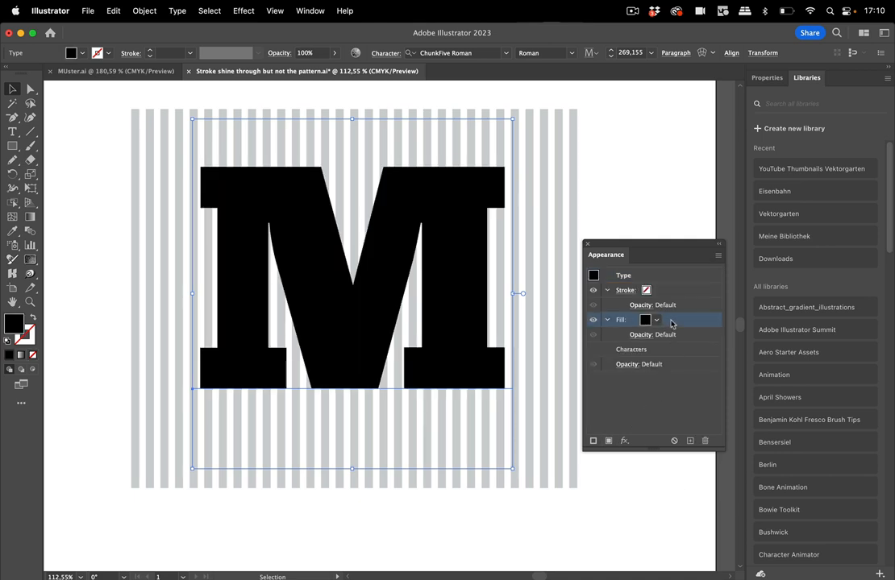
{"action": "left_click", "coordinate": [645, 320]}
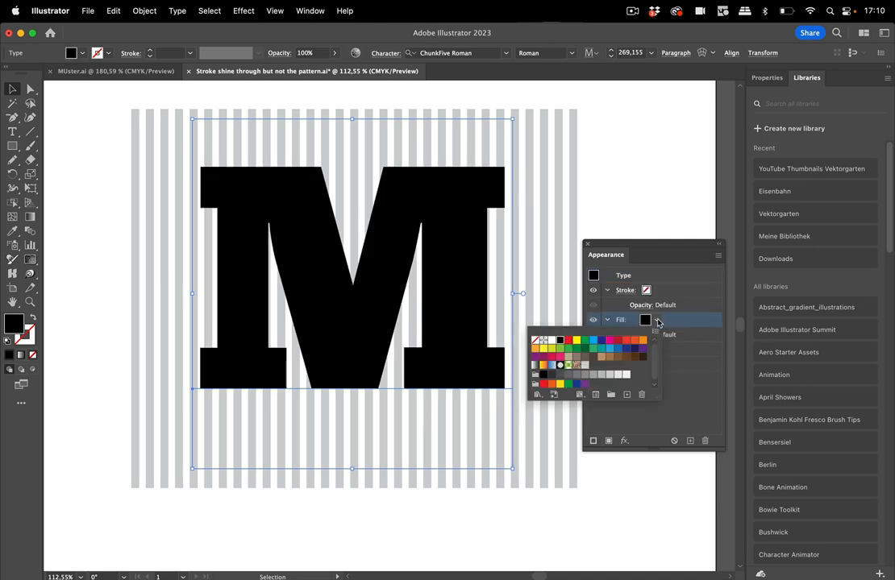
{"action": "mouse_move", "coordinate": [584, 369]}
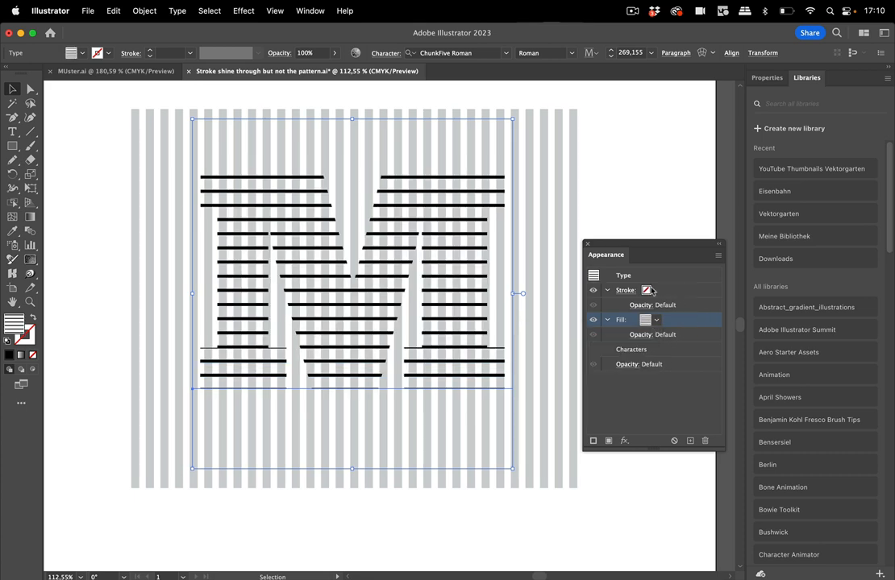
Stroke the M red at 6 pt, with a duplicate black 4 pt stroke on top.
{"action": "left_click", "coordinate": [656, 290]}
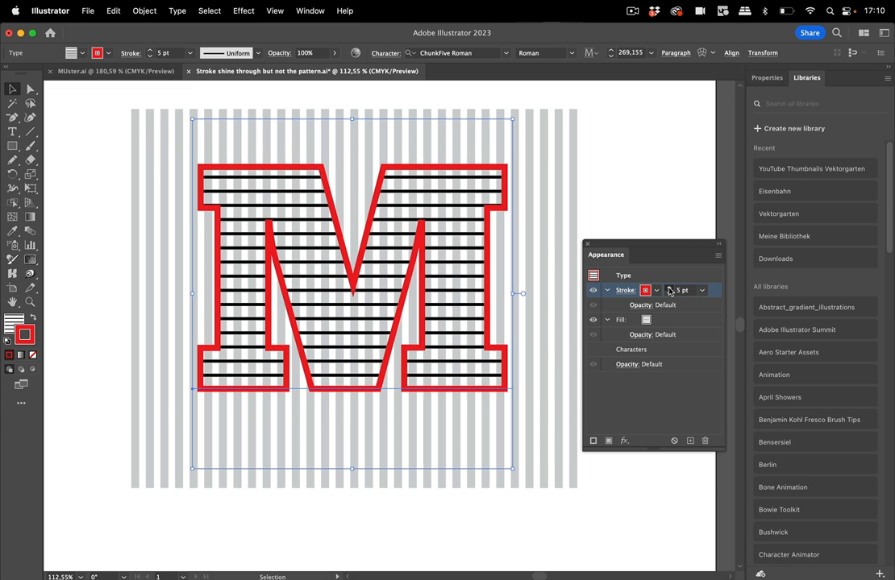
{"action": "left_click", "coordinate": [669, 288]}
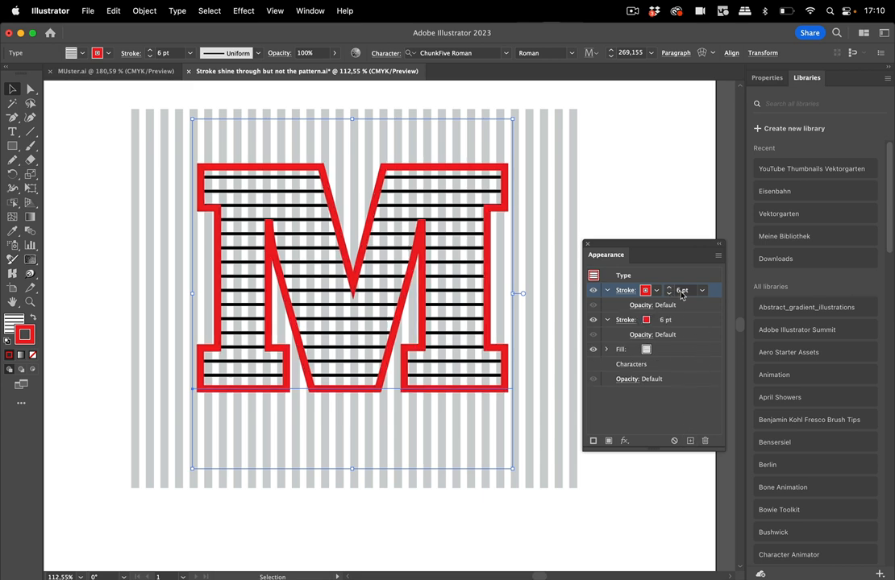
{"action": "left_click", "coordinate": [669, 293]}
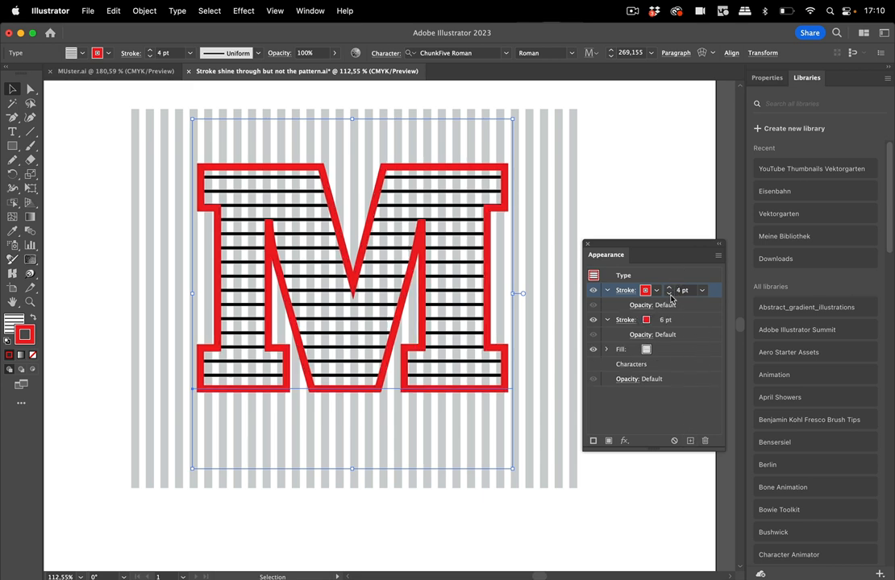
{"action": "left_click", "coordinate": [646, 291]}
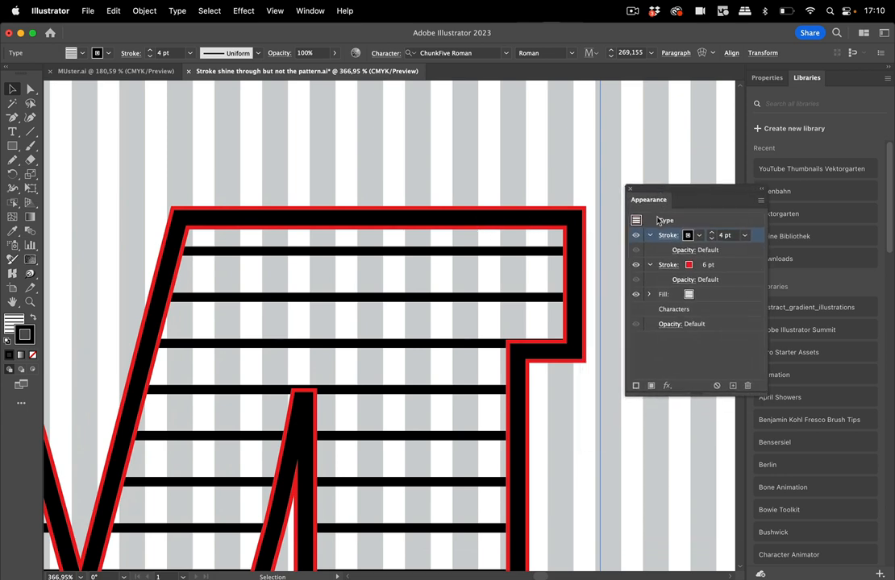
{"action": "mouse_move", "coordinate": [551, 277]}
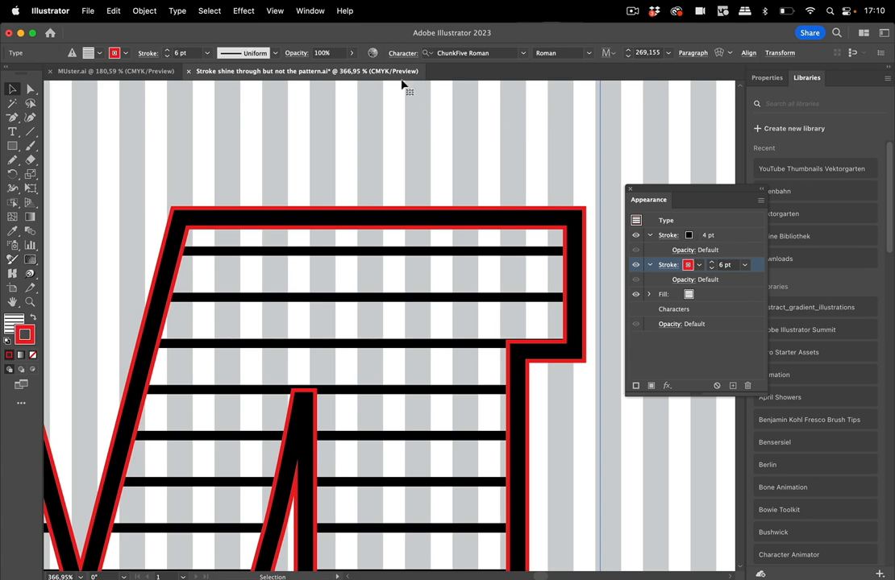
Apply an inward Offset Path effect to the red 6 pt stroke.
{"action": "left_click", "coordinate": [243, 10]}
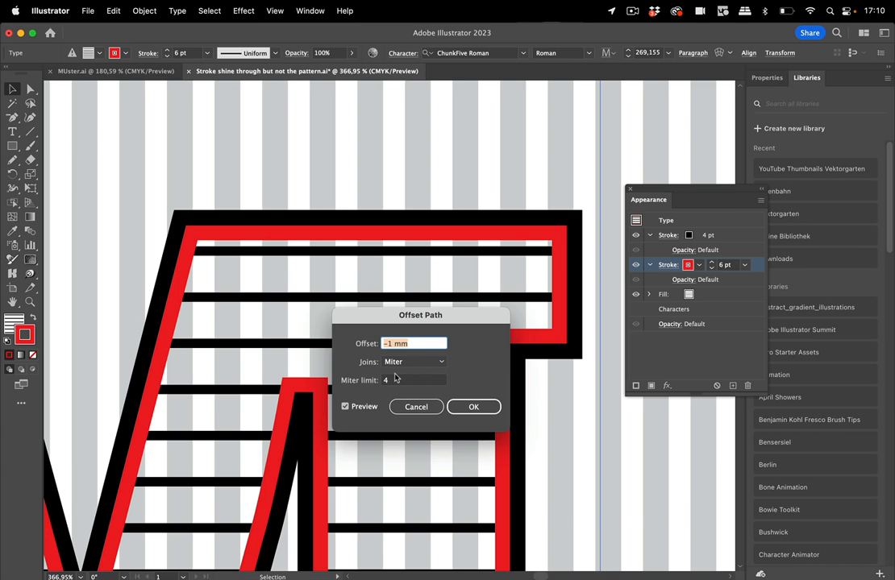
{"action": "mouse_move", "coordinate": [373, 329]}
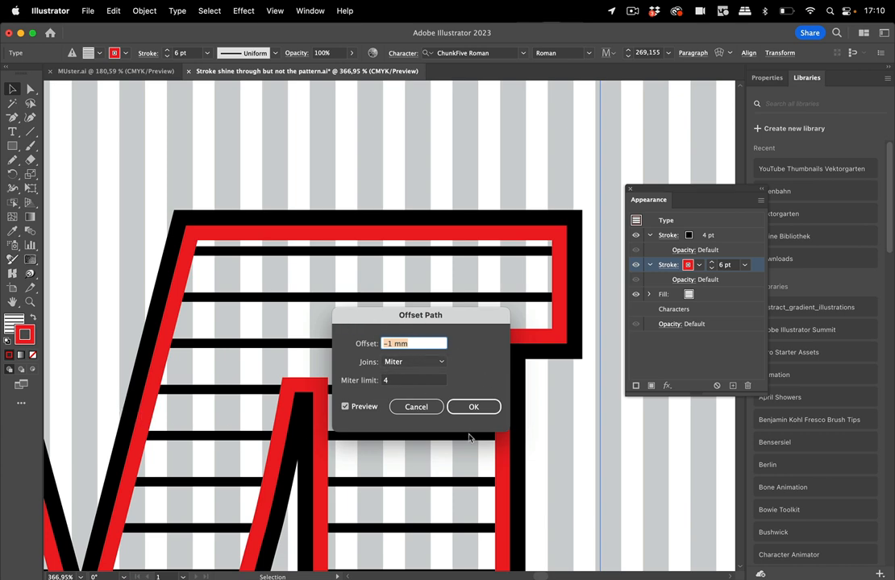
{"action": "left_click", "coordinate": [474, 406]}
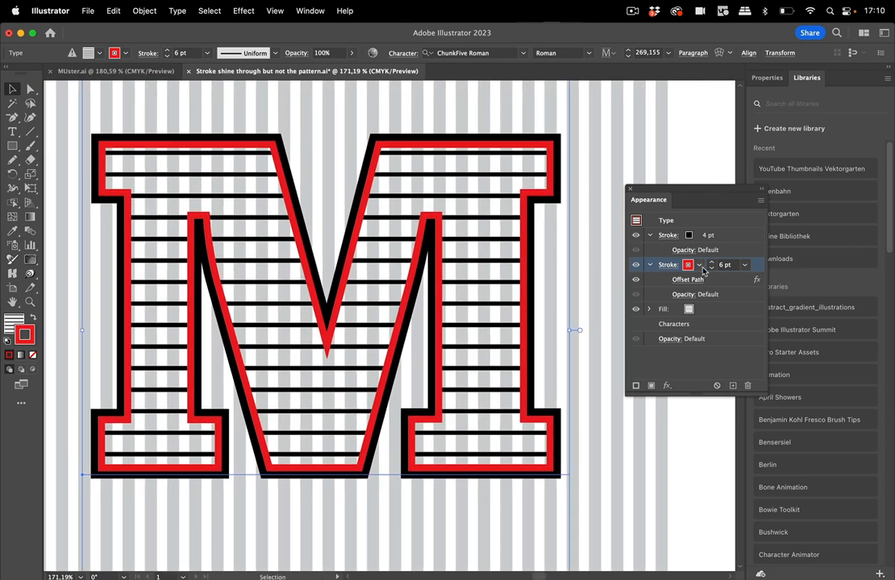
Make the offset stroke white, then switch to the MUster.ai smiley document.
{"action": "left_click", "coordinate": [687, 265]}
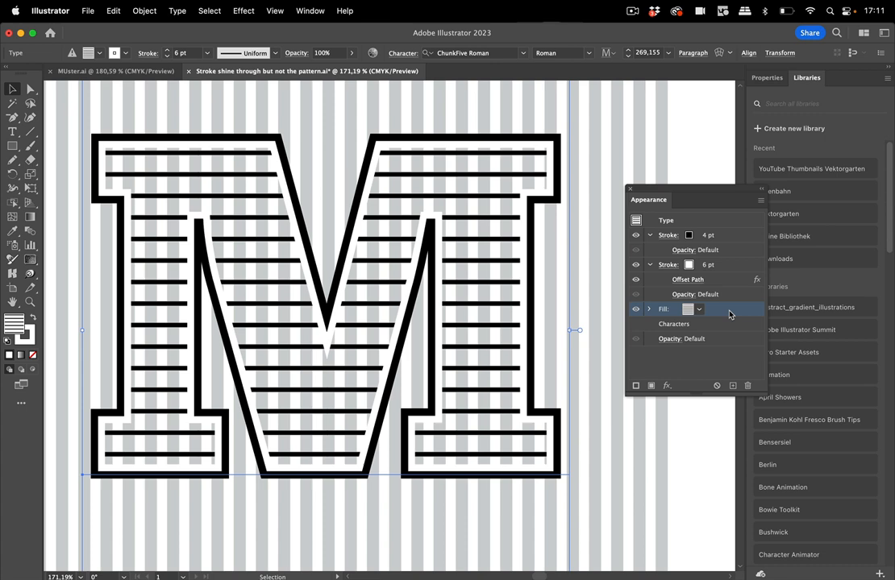
{"action": "mouse_move", "coordinate": [582, 279]}
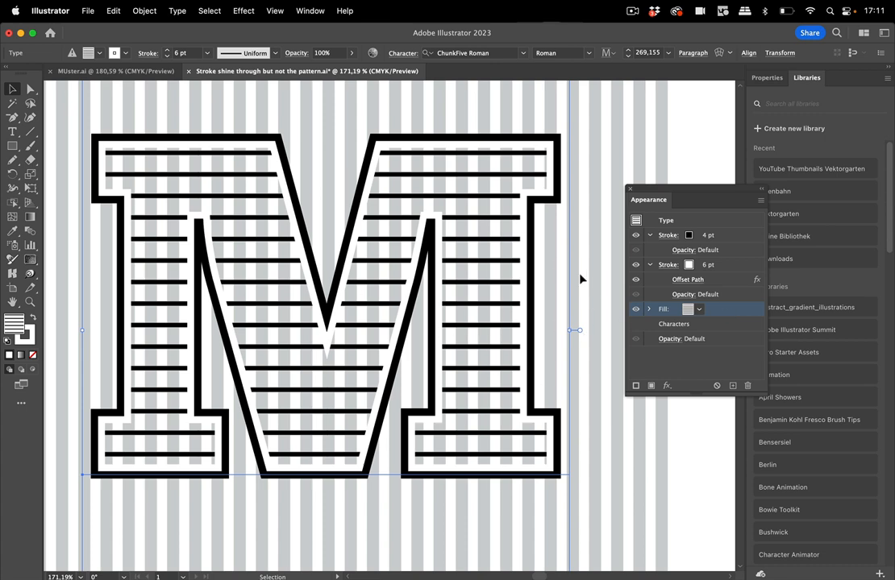
{"action": "mouse_move", "coordinate": [552, 190]}
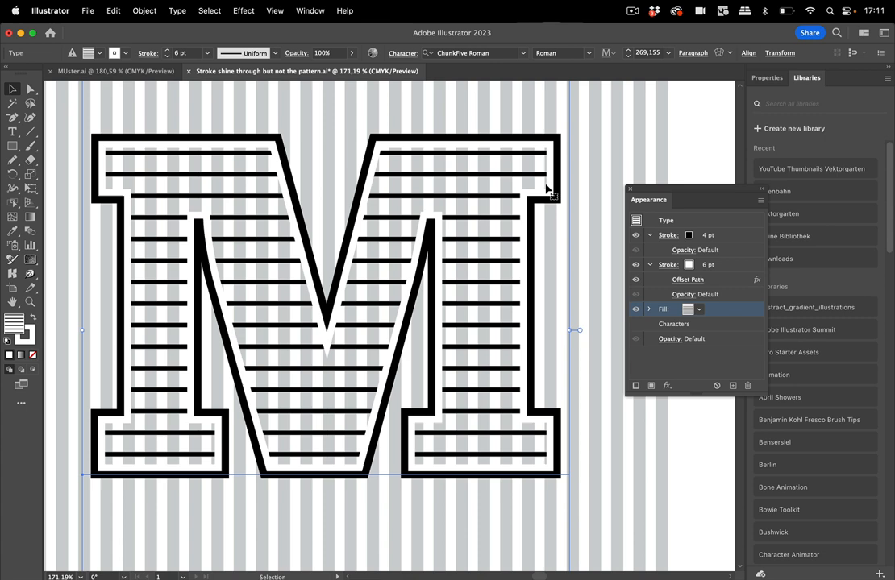
{"action": "mouse_move", "coordinate": [466, 169]}
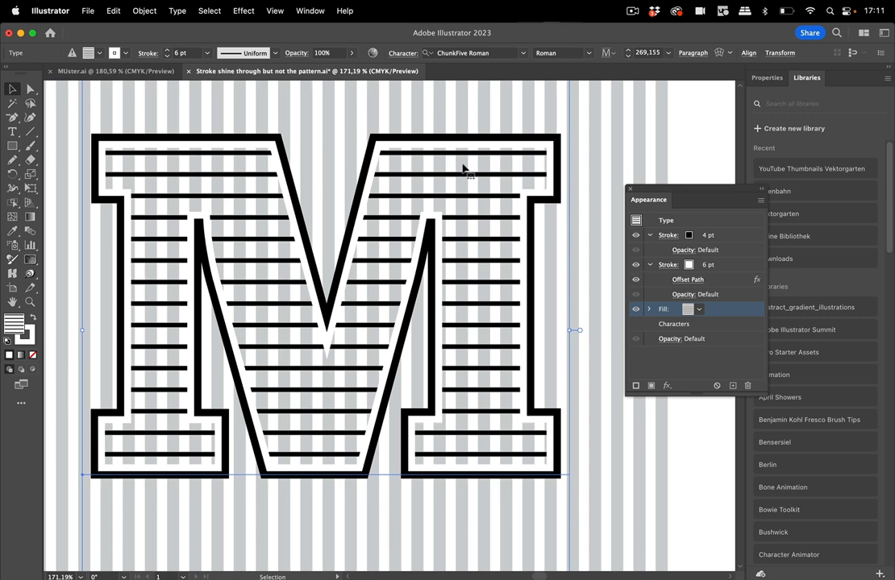
{"action": "left_click", "coordinate": [115, 70]}
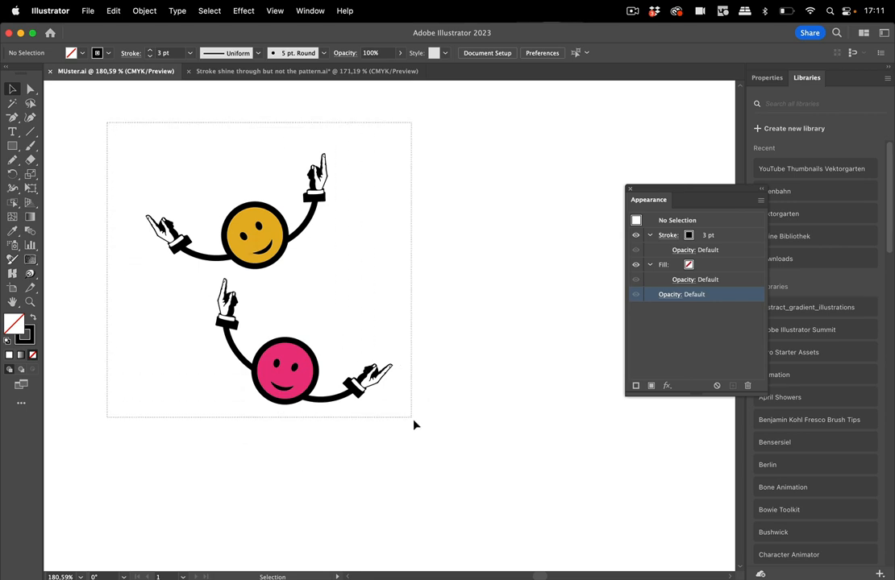
Select the two smiley figures and make a new pattern from them.
{"action": "left_click", "coordinate": [258, 270]}
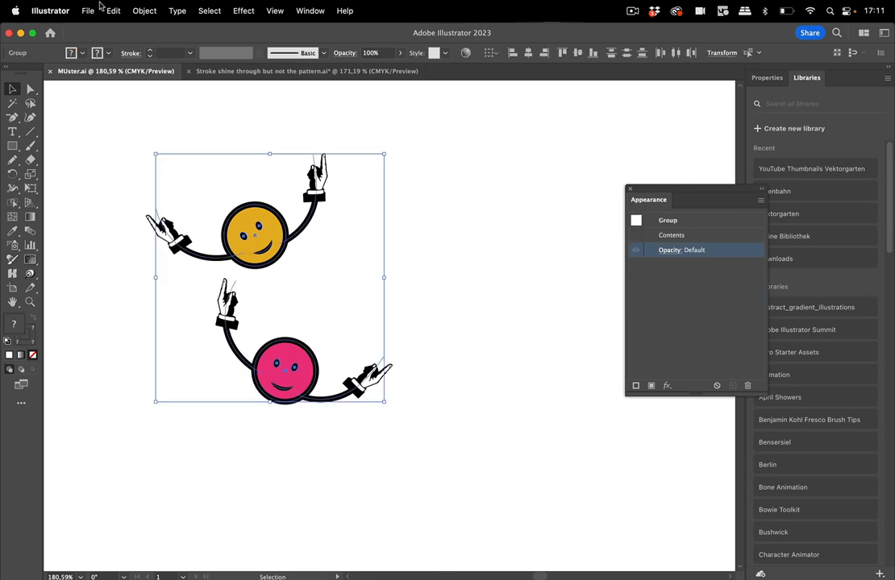
{"action": "left_click", "coordinate": [145, 10]}
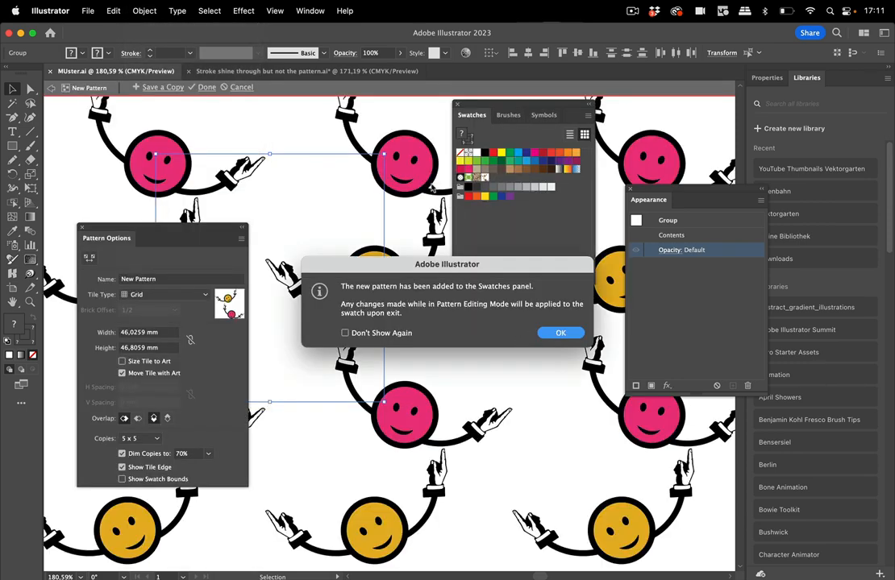
{"action": "left_click", "coordinate": [560, 333]}
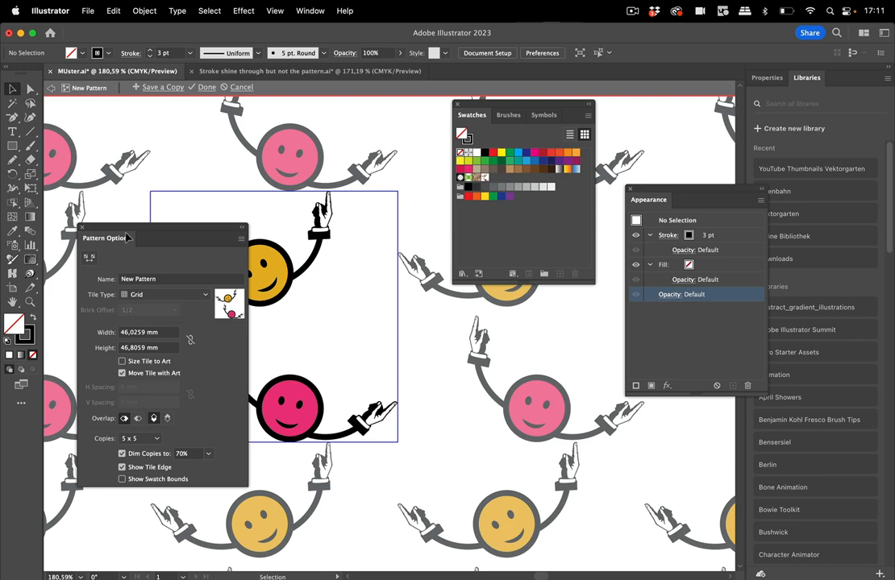
Set the pattern tile type to Brick by Column with a 1/3 brick offset.
{"action": "left_click", "coordinate": [121, 467]}
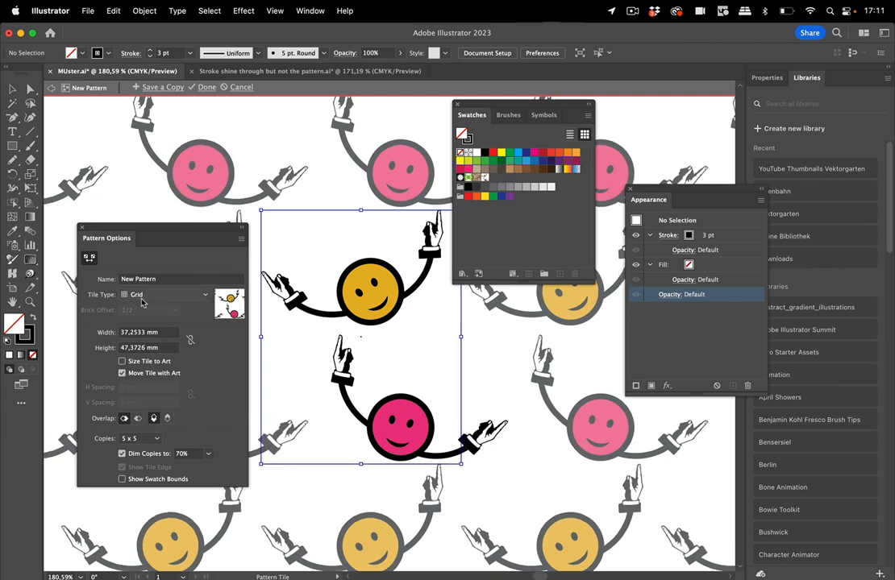
{"action": "left_click", "coordinate": [165, 294]}
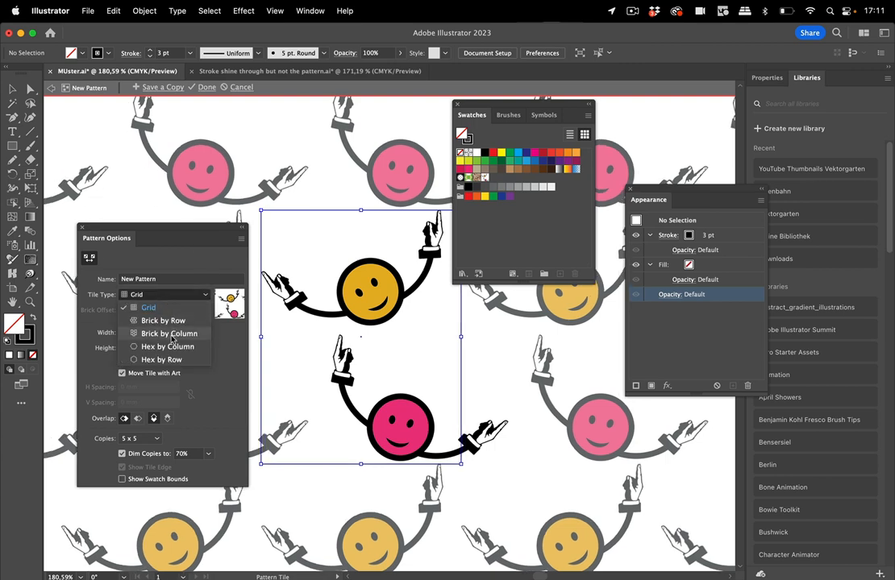
{"action": "left_click", "coordinate": [168, 334]}
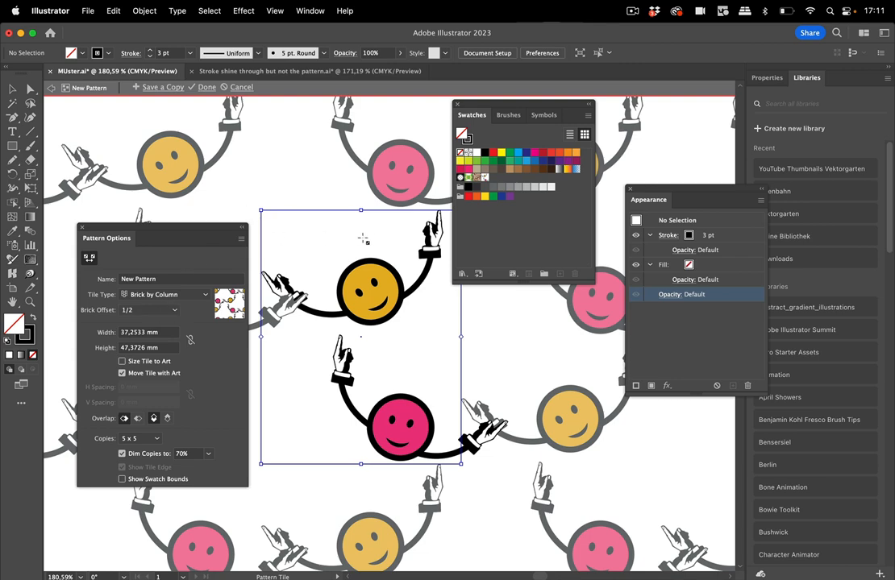
{"action": "left_click", "coordinate": [149, 311]}
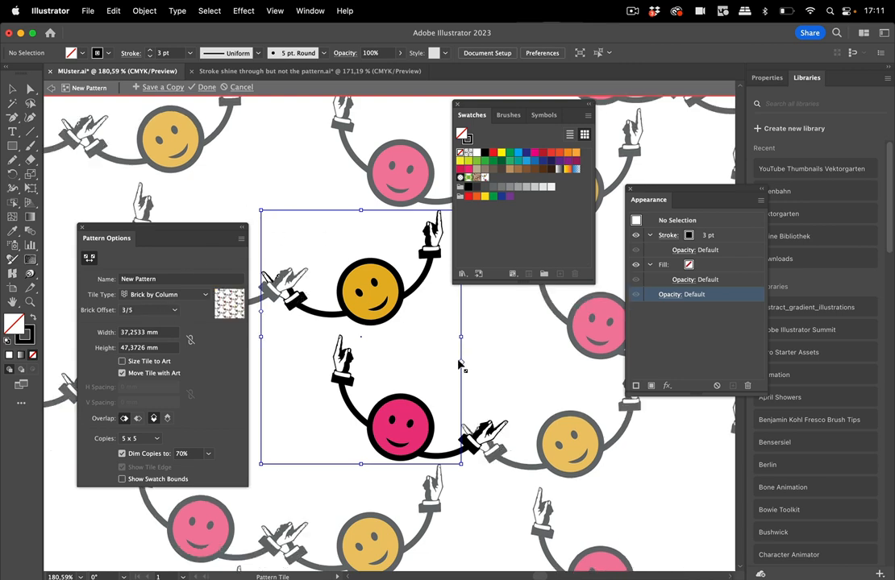
{"action": "mouse_move", "coordinate": [461, 313]}
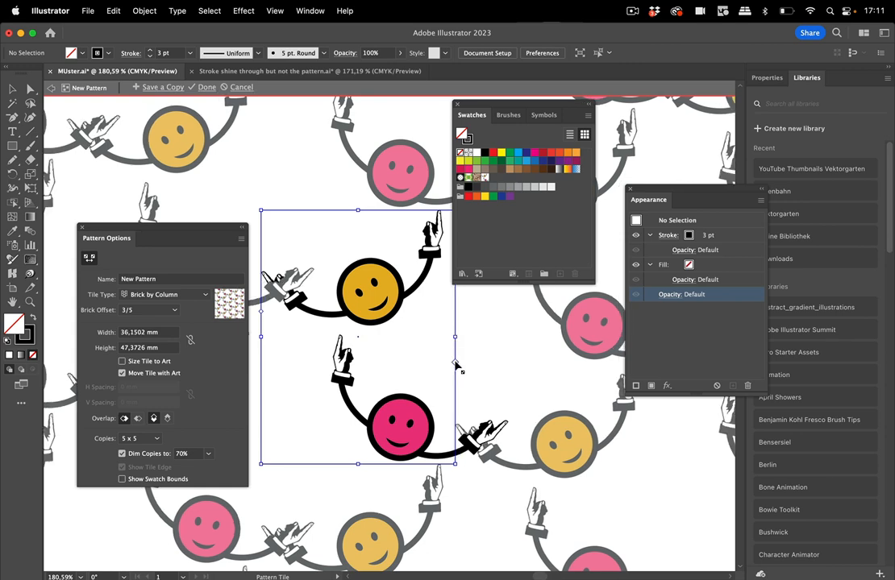
{"action": "left_click", "coordinate": [150, 310]}
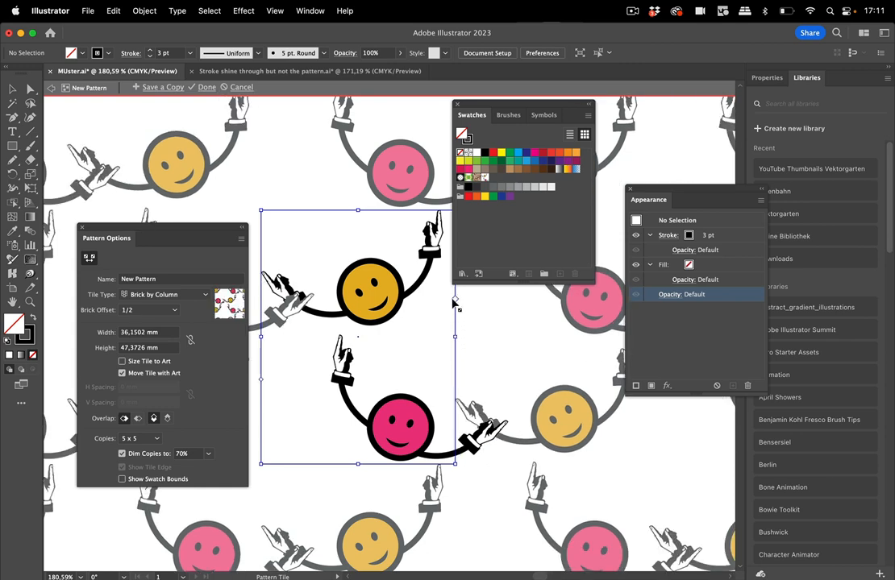
{"action": "left_click", "coordinate": [150, 310]}
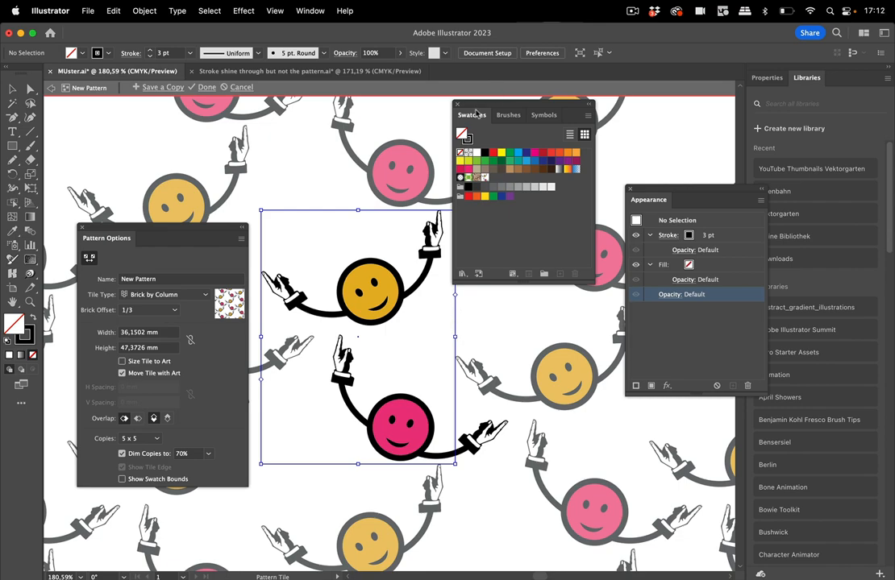
{"action": "left_click", "coordinate": [457, 105]}
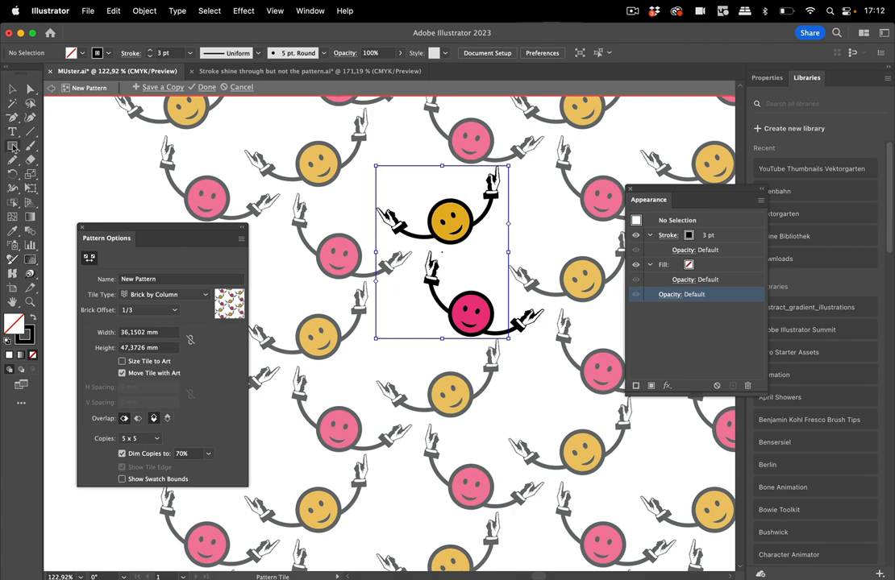
Draw a teal, stroke-free rectangle over the tile and send it to the back.
{"action": "left_click", "coordinate": [123, 467]}
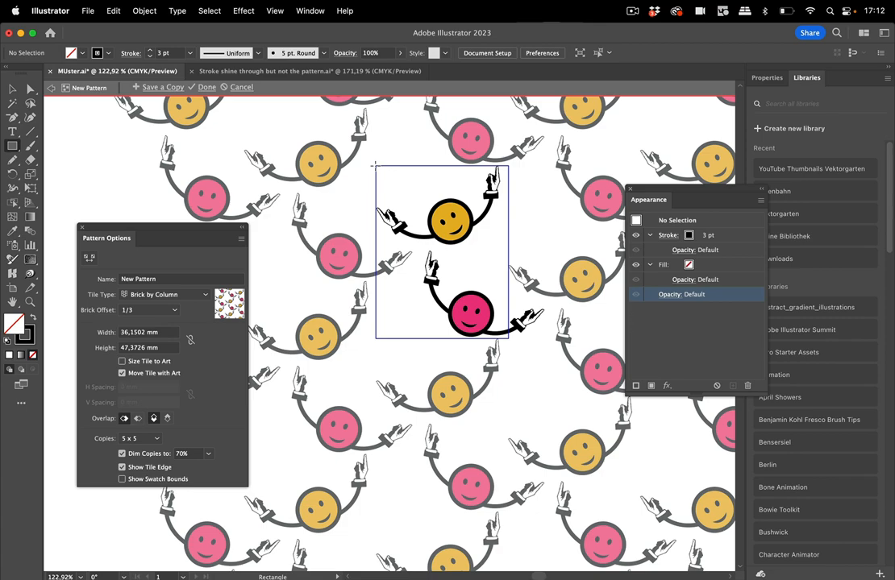
{"action": "left_click", "coordinate": [122, 466]}
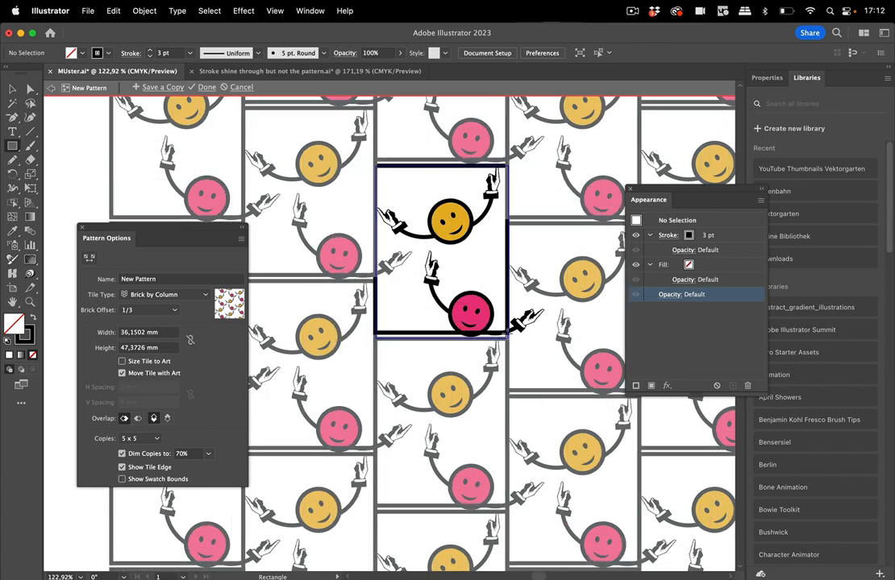
{"action": "left_click", "coordinate": [441, 252]}
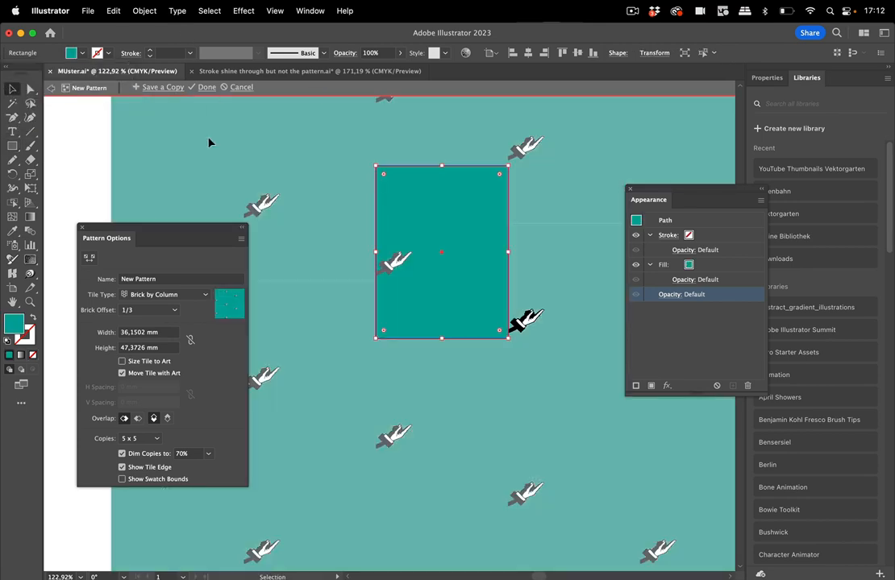
{"action": "mouse_move", "coordinate": [146, 5]}
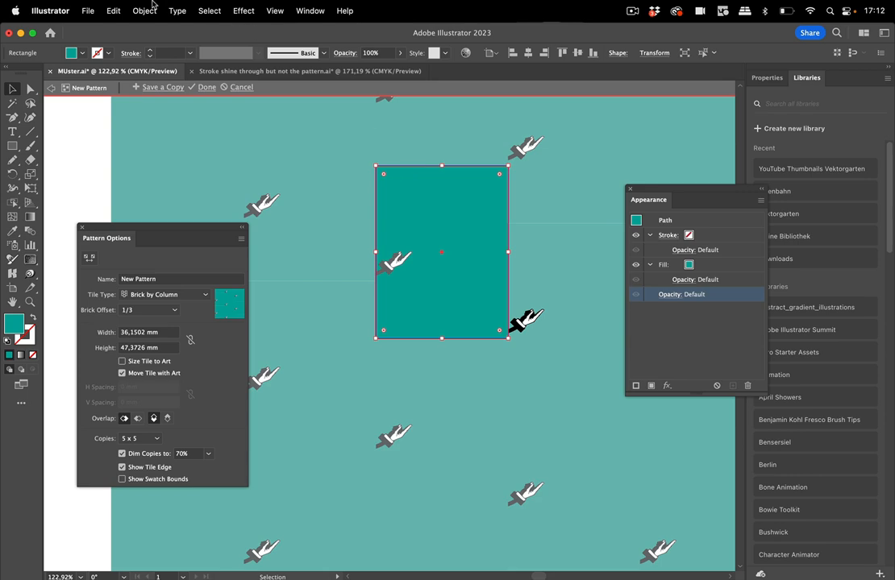
{"action": "left_click", "coordinate": [144, 10]}
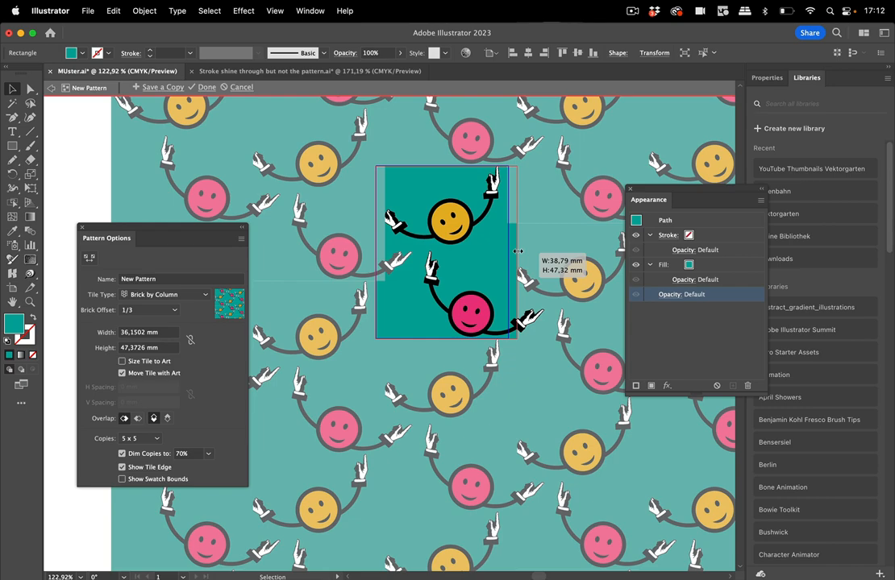
Stretch the teal rectangle past the tile edges and turn on Show Tile Edge.
{"action": "left_click_drag", "start_coordinate": [520, 251], "coordinate": [371, 252]}
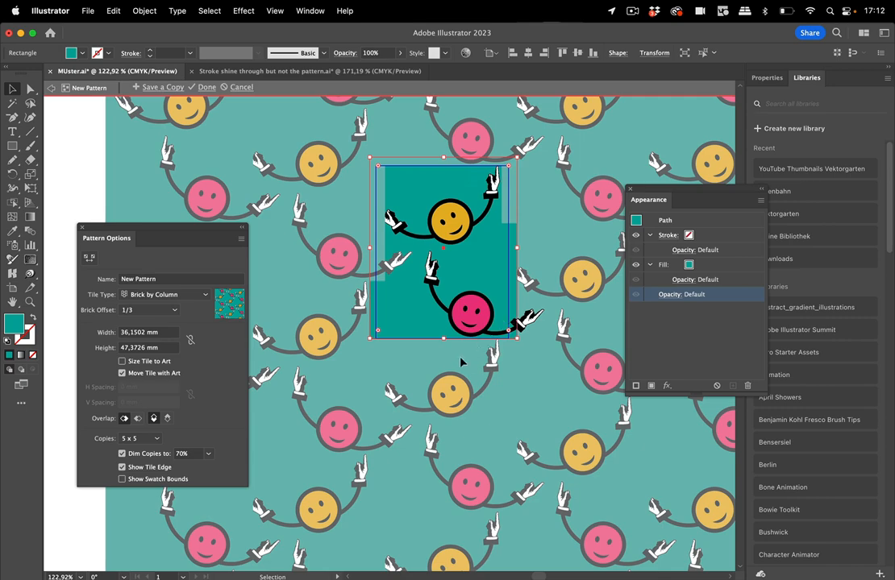
{"action": "mouse_move", "coordinate": [547, 256]}
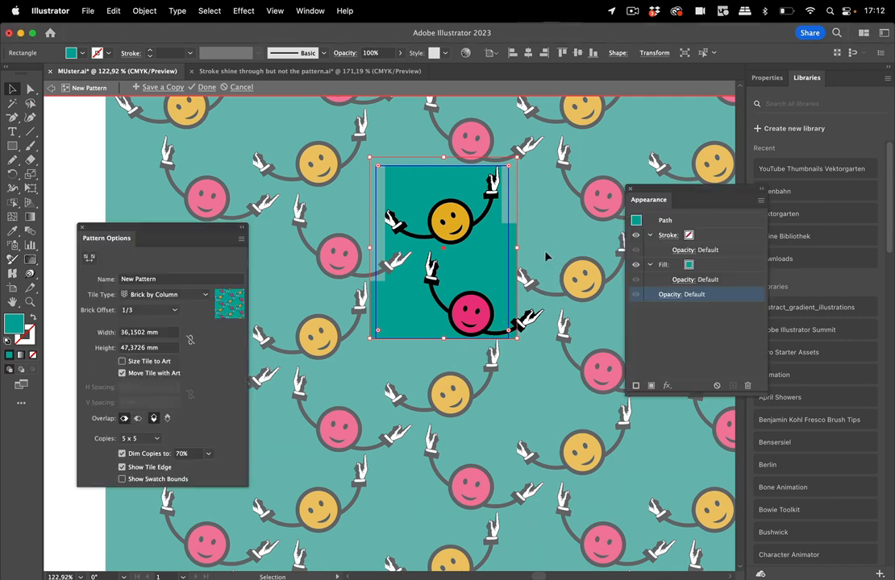
{"action": "left_click", "coordinate": [388, 277]}
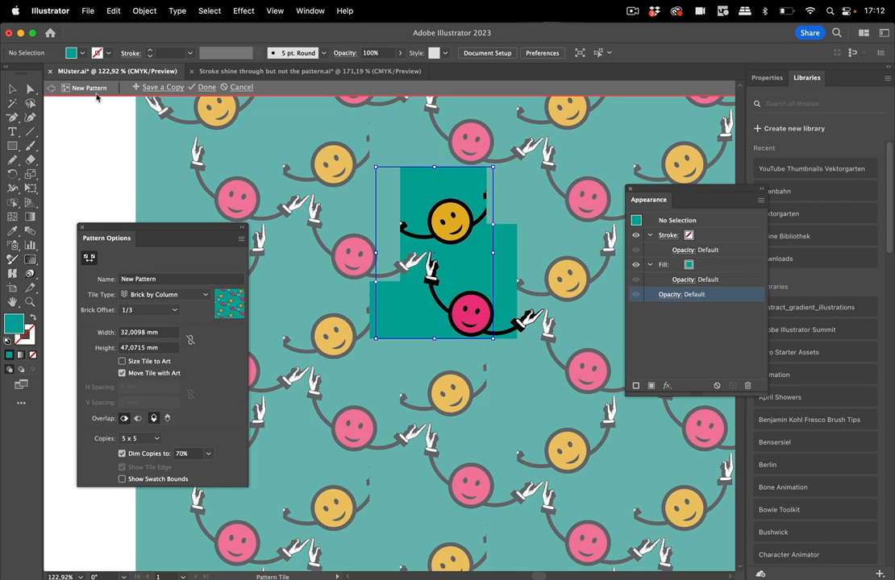
{"action": "left_click", "coordinate": [122, 468]}
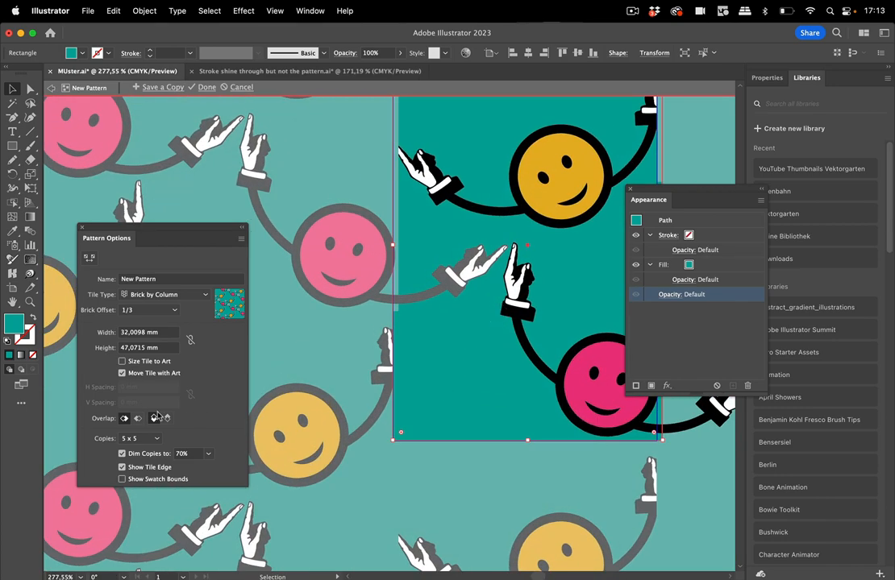
{"action": "mouse_move", "coordinate": [138, 419]}
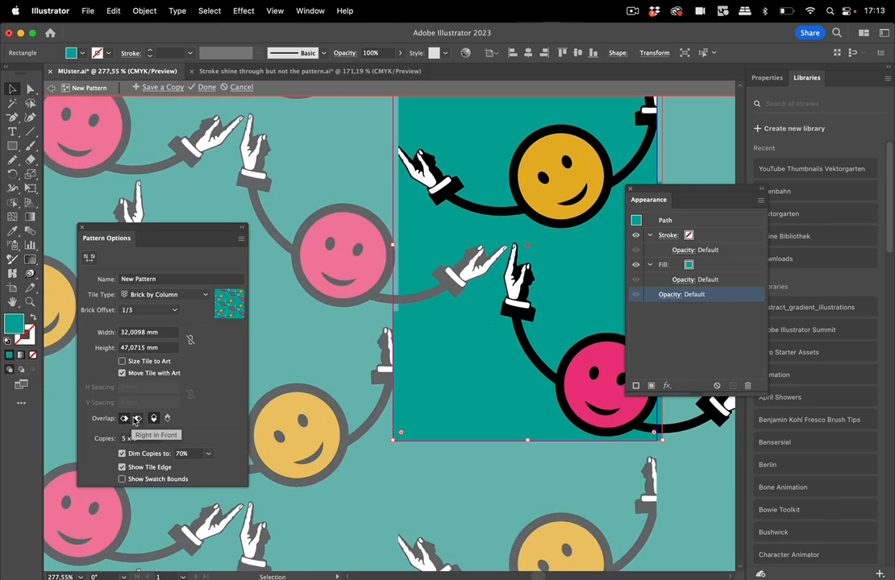
Set the pattern Overlap option to Right in Front.
{"action": "left_click", "coordinate": [167, 418]}
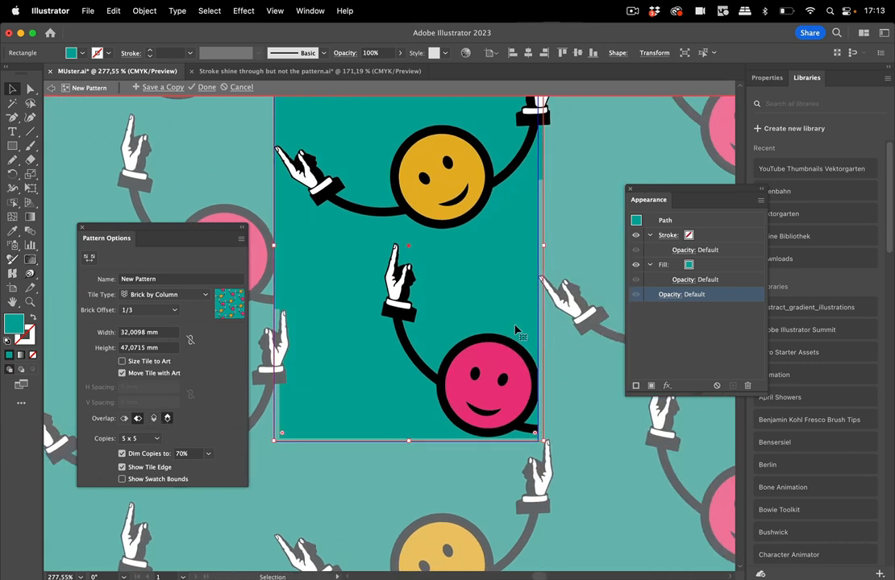
{"action": "mouse_move", "coordinate": [567, 229]}
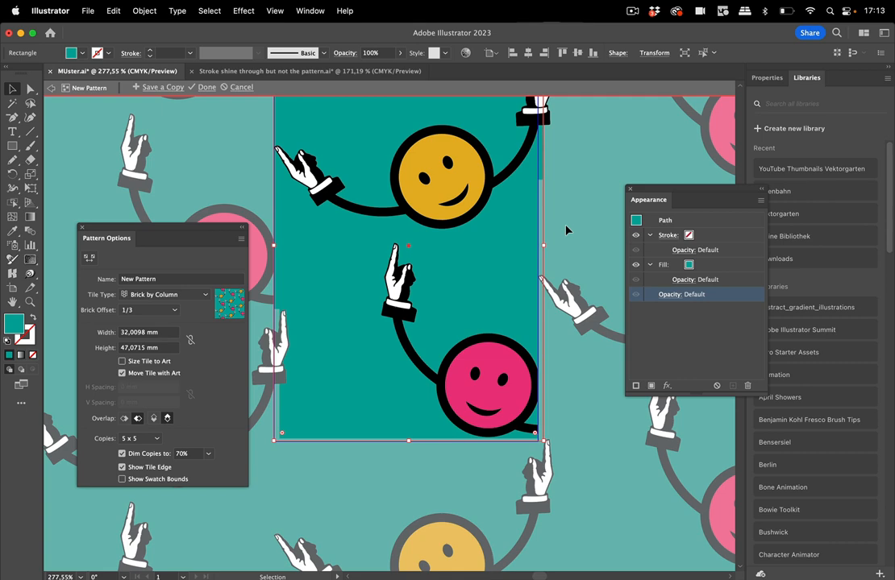
{"action": "mouse_move", "coordinate": [567, 237]}
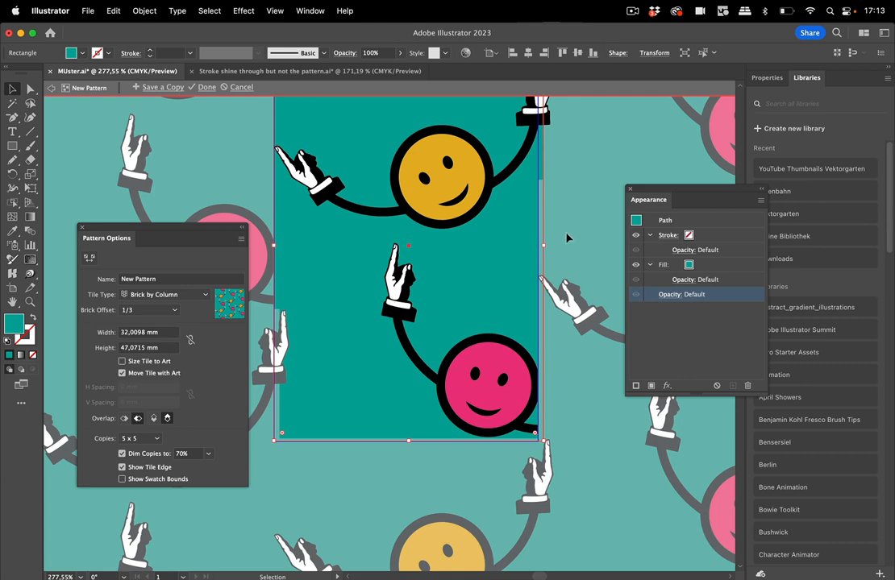
{"action": "mouse_move", "coordinate": [495, 283]}
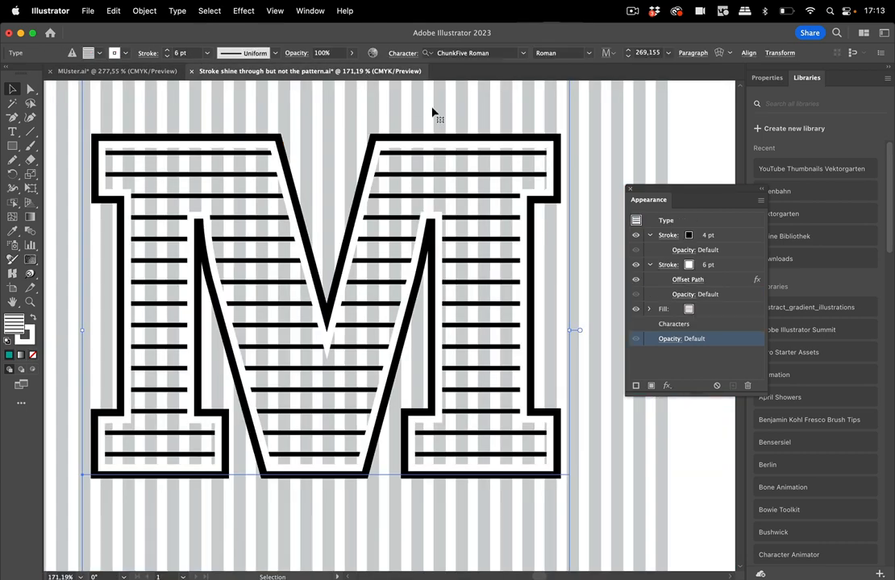
{"action": "mouse_move", "coordinate": [533, 294]}
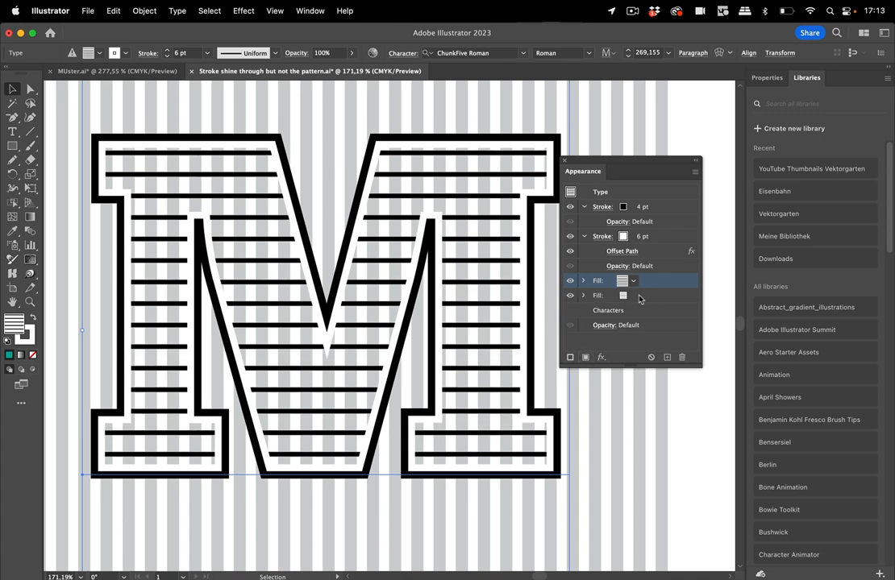
Select the M's lower fill and give it a blue swatch.
{"action": "left_click", "coordinate": [632, 295]}
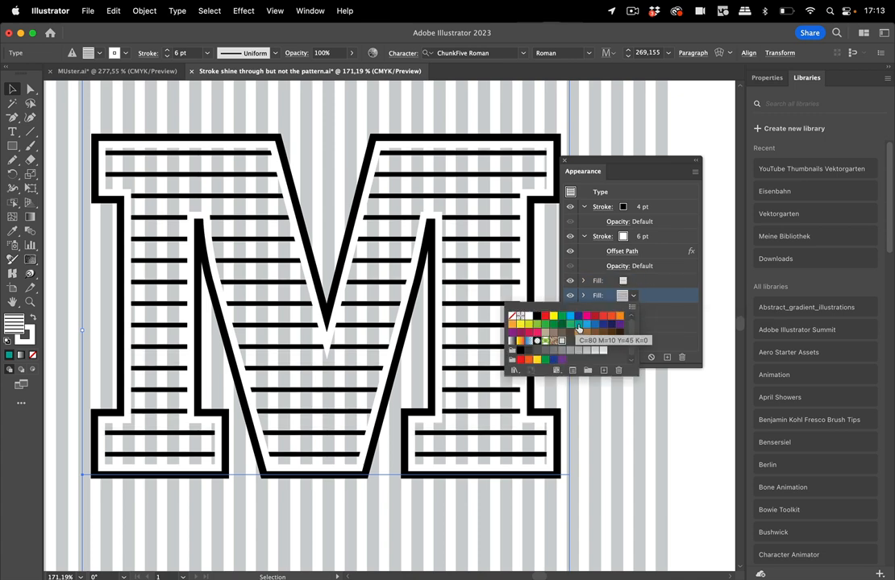
{"action": "left_click", "coordinate": [586, 324]}
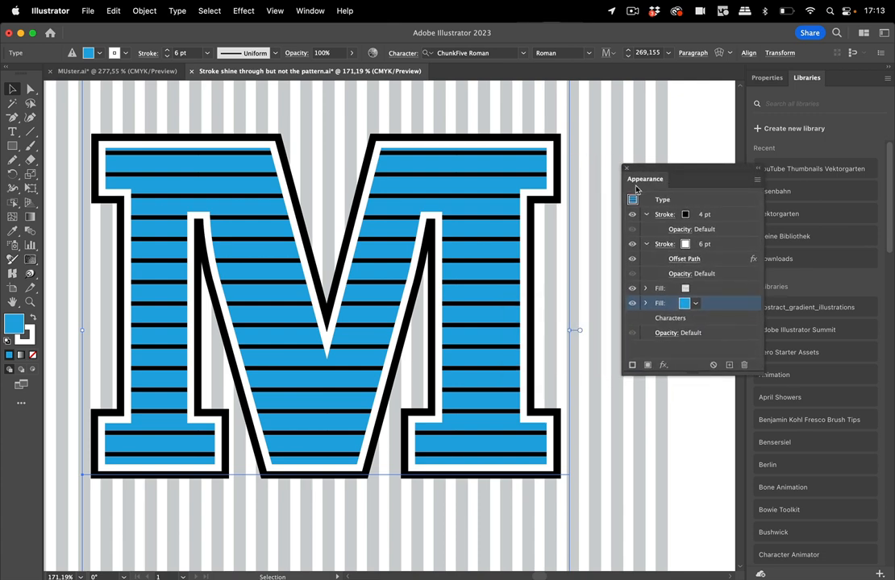
{"action": "mouse_move", "coordinate": [584, 266]}
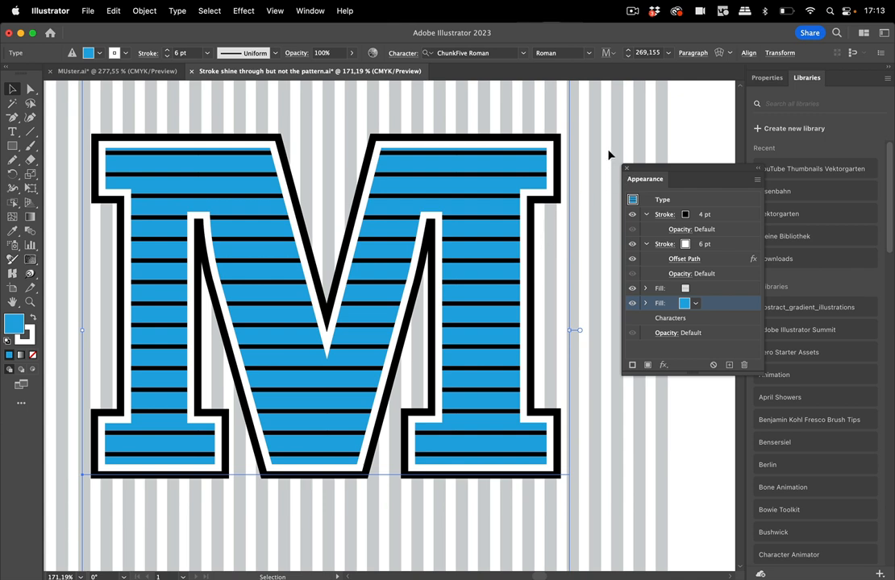
{"action": "mouse_move", "coordinate": [549, 199]}
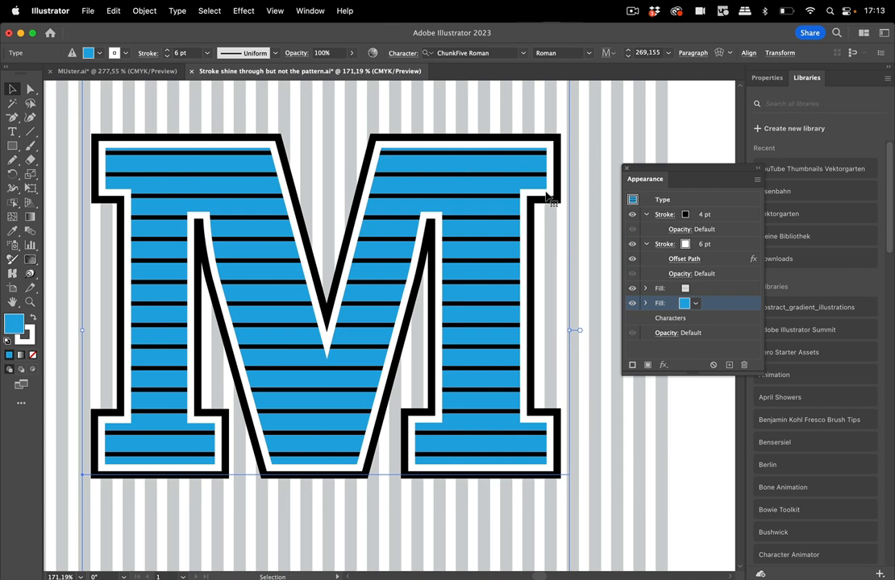
{"action": "mouse_move", "coordinate": [562, 467]}
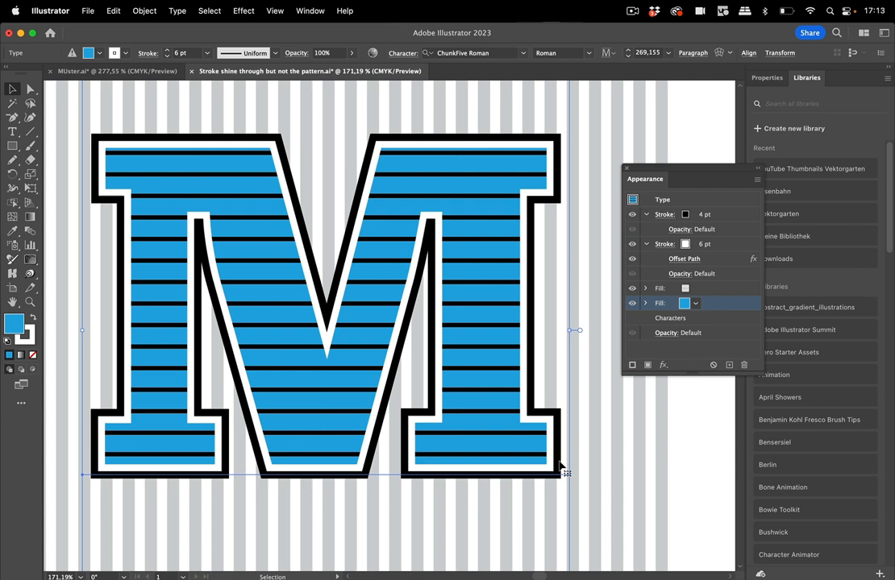
{"action": "mouse_move", "coordinate": [545, 349]}
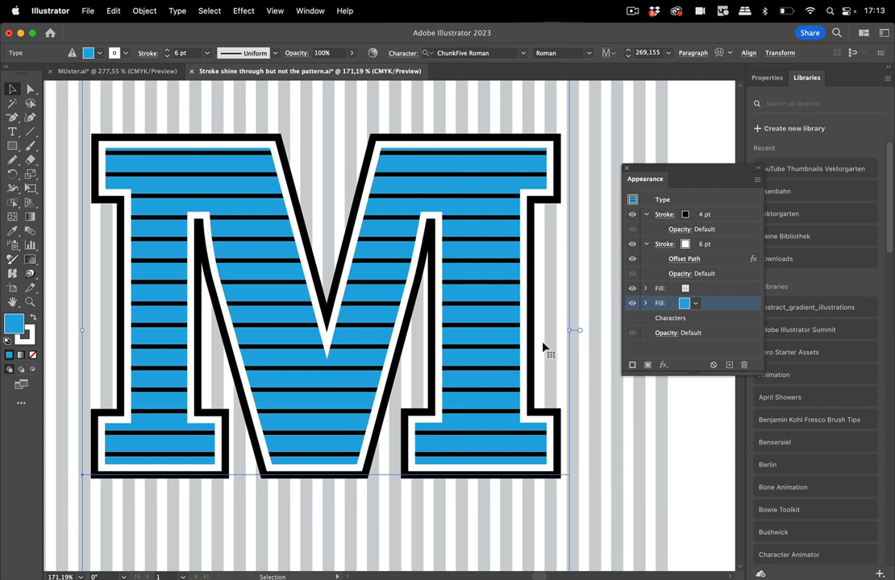
{"action": "mouse_move", "coordinate": [460, 122]}
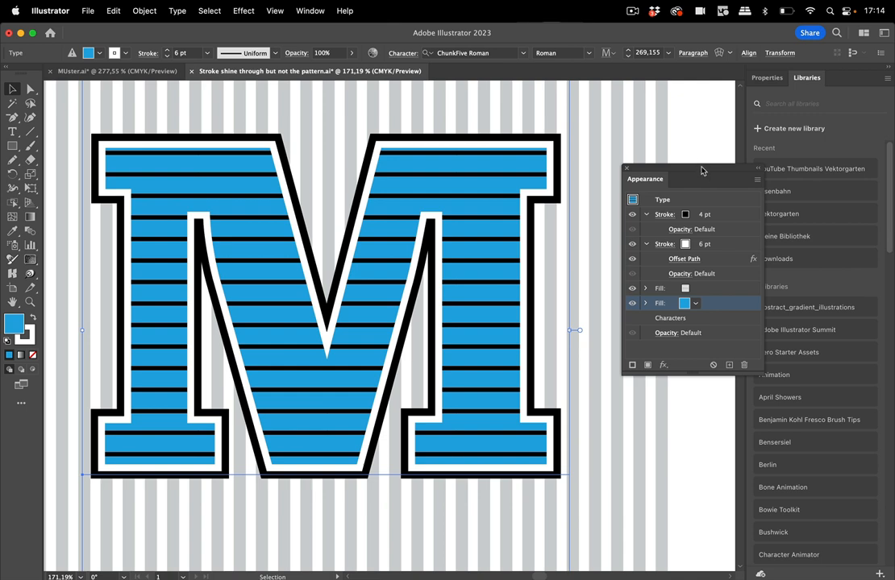
Set the M's white offset outline to 0% opacity and open its Transparency options.
{"action": "left_click_drag", "start_coordinate": [677, 178], "coordinate": [633, 177]}
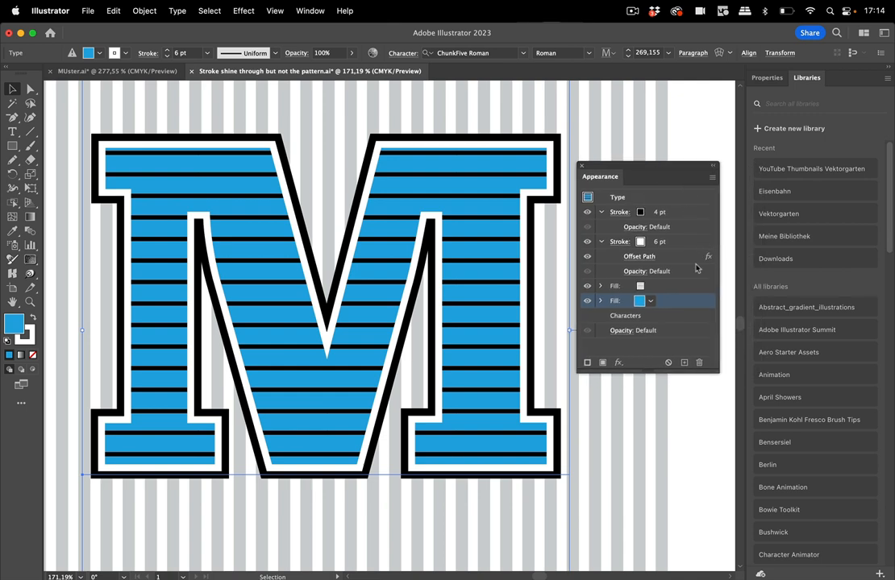
{"action": "left_click", "coordinate": [619, 241]}
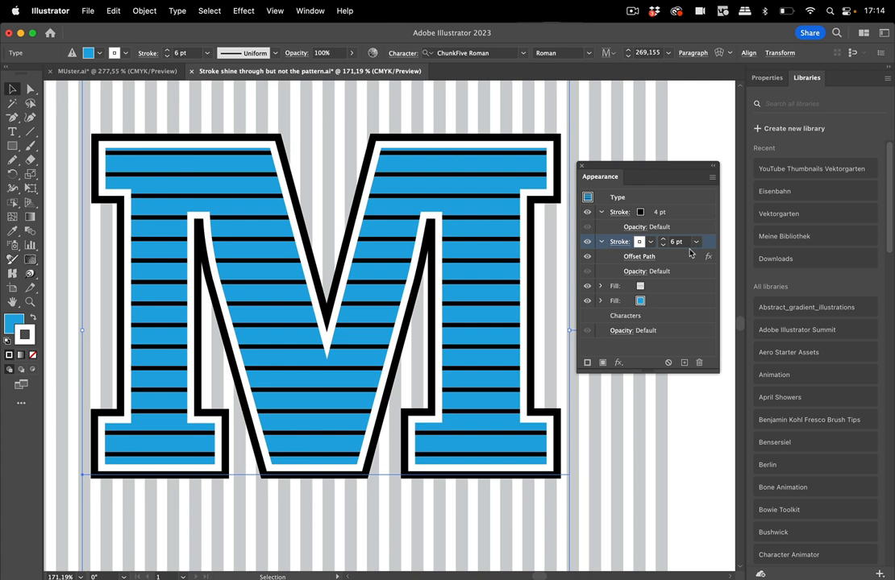
{"action": "left_click", "coordinate": [634, 270]}
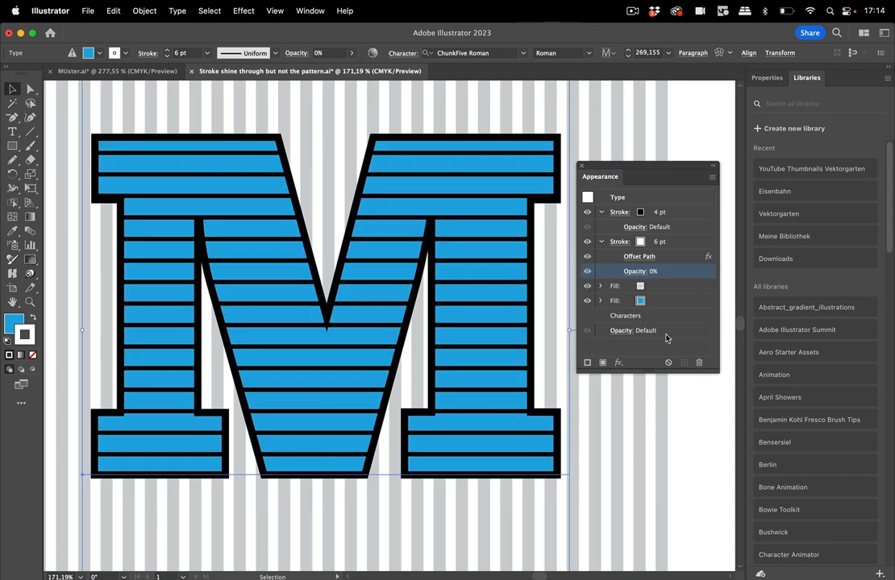
{"action": "left_click", "coordinate": [635, 331]}
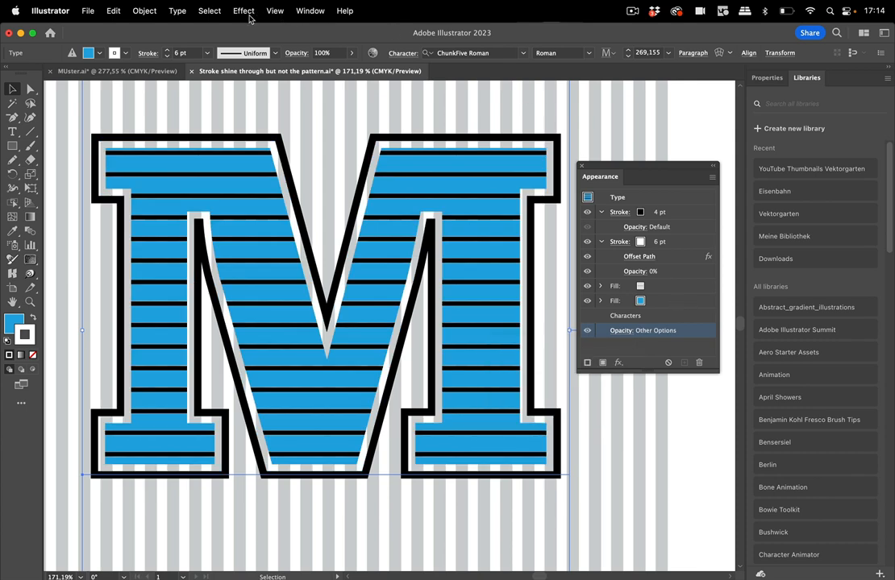
{"action": "left_click", "coordinate": [275, 10]}
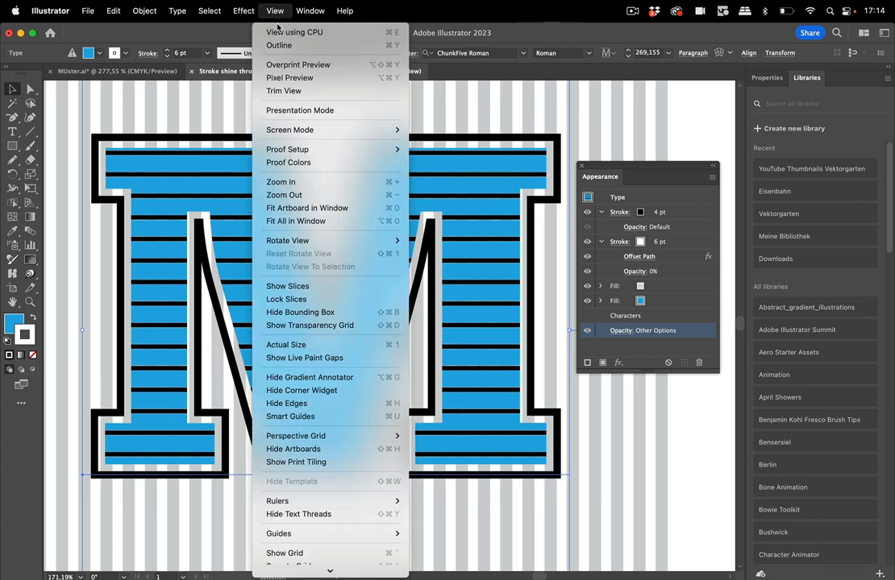
{"action": "mouse_move", "coordinate": [294, 32]}
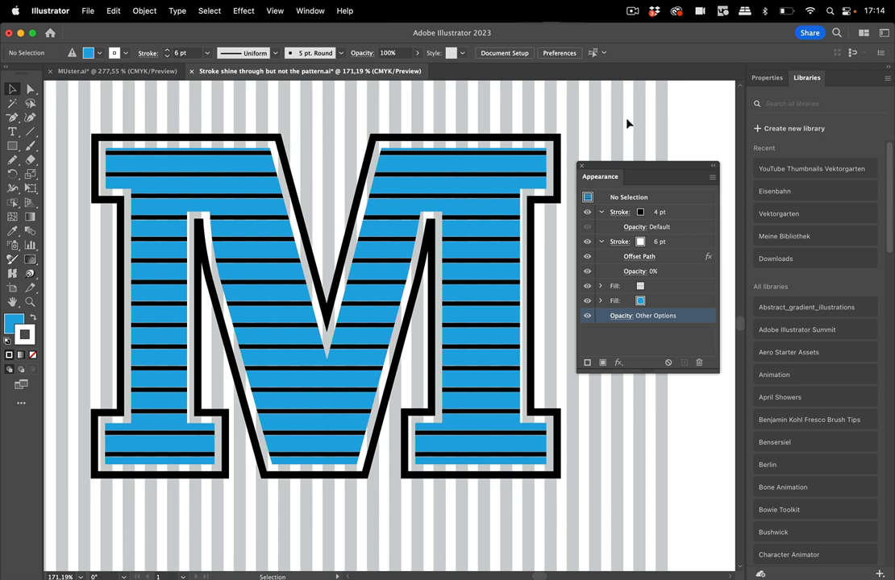
{"action": "mouse_move", "coordinate": [414, 234]}
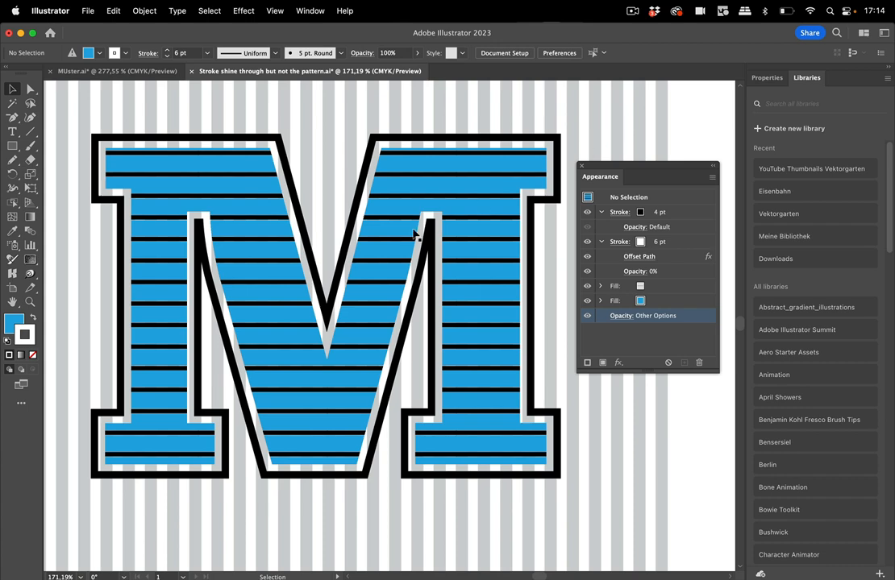